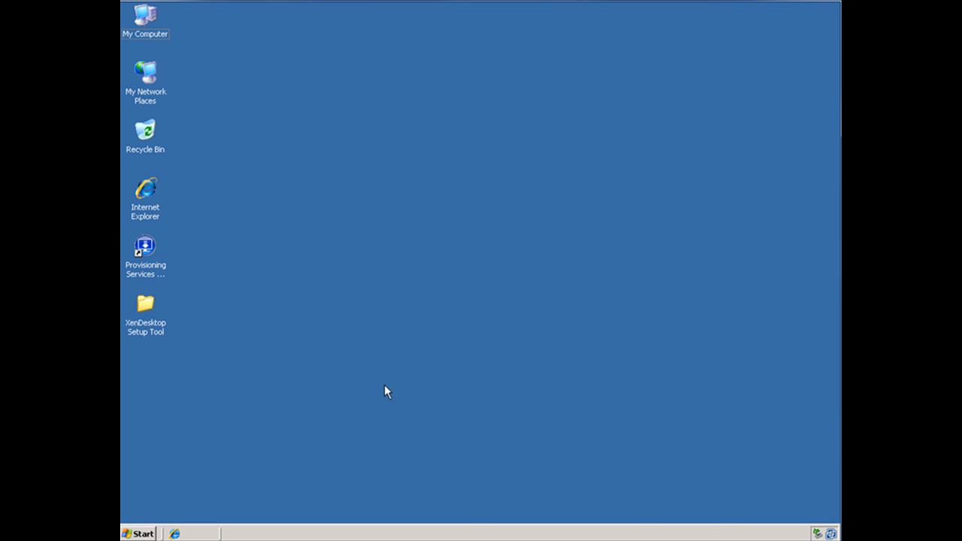
- Launch the XenDesktop Setup Wizard from the Citrix Administration Tools in the Start menu
{"action": "left_click", "coordinate": [138, 533]}
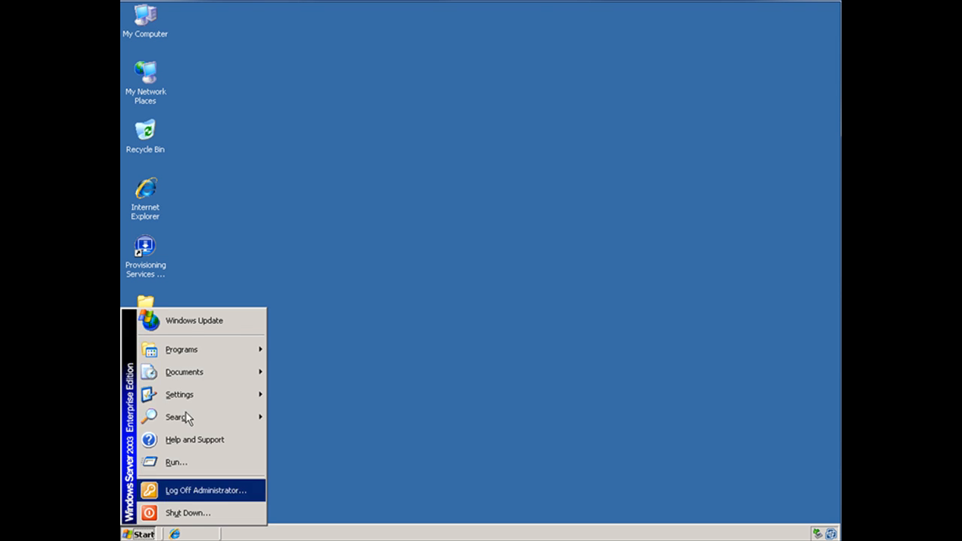
{"action": "left_click", "coordinate": [181, 350]}
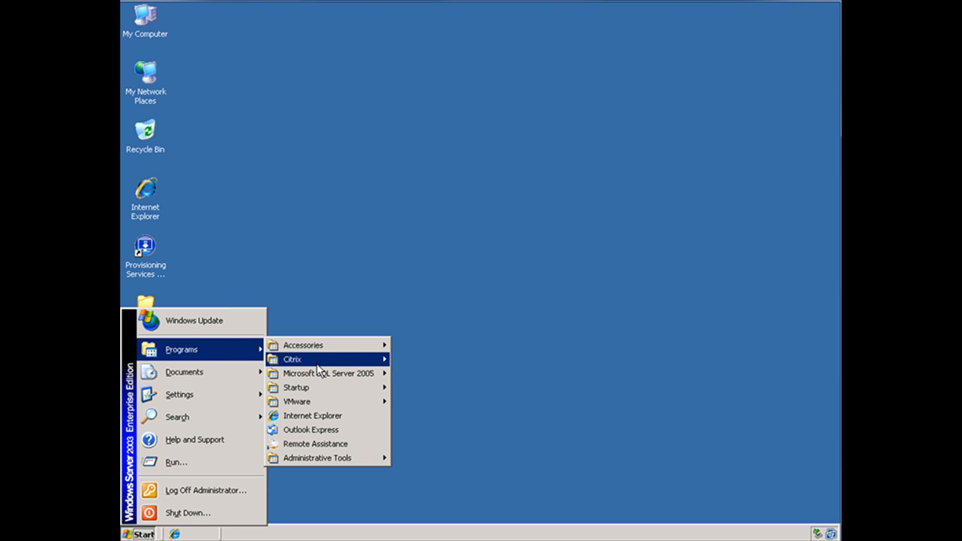
{"action": "mouse_move", "coordinate": [440, 373]}
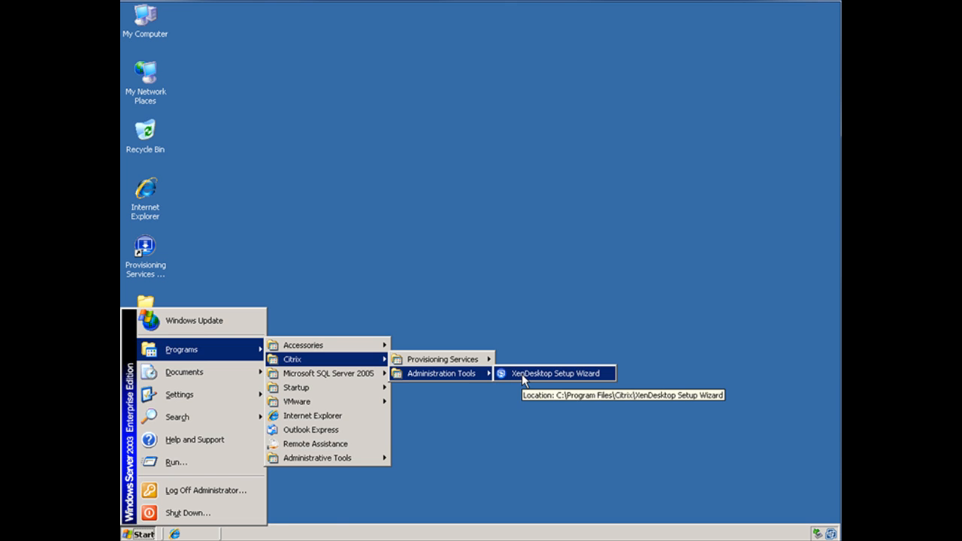
{"action": "left_click", "coordinate": [554, 374]}
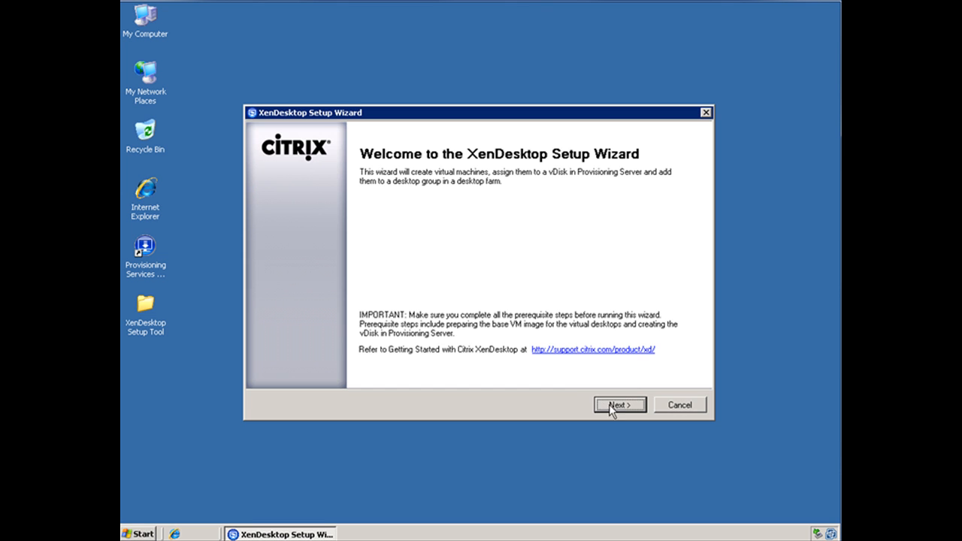
- Leave the welcome page for the Desktop Farm step, keeping farm EK
{"action": "left_click", "coordinate": [618, 405]}
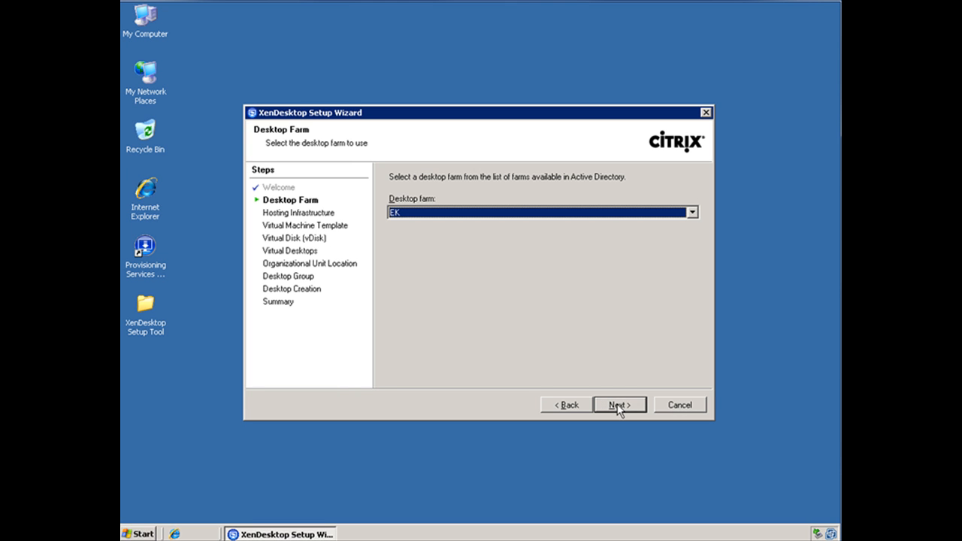
{"action": "mouse_move", "coordinate": [439, 258]}
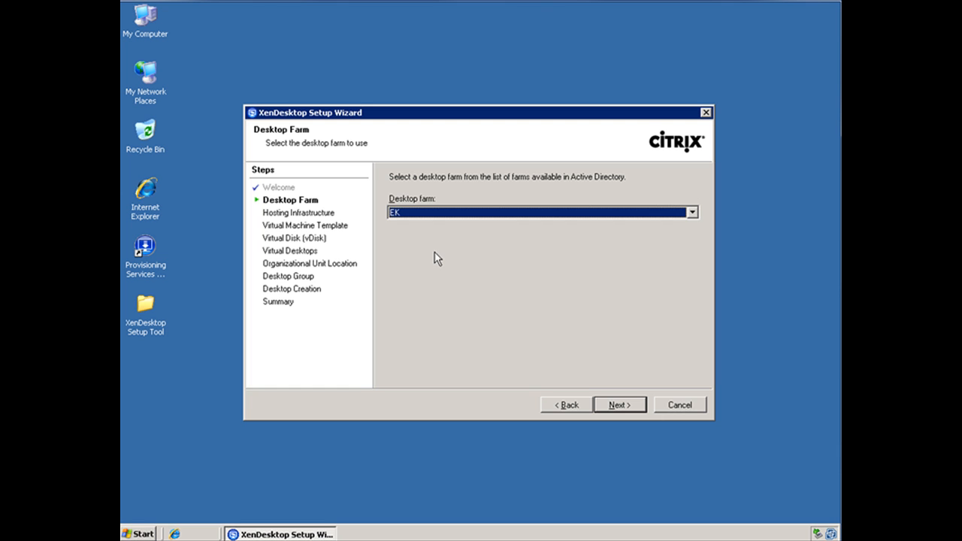
{"action": "mouse_move", "coordinate": [551, 262]}
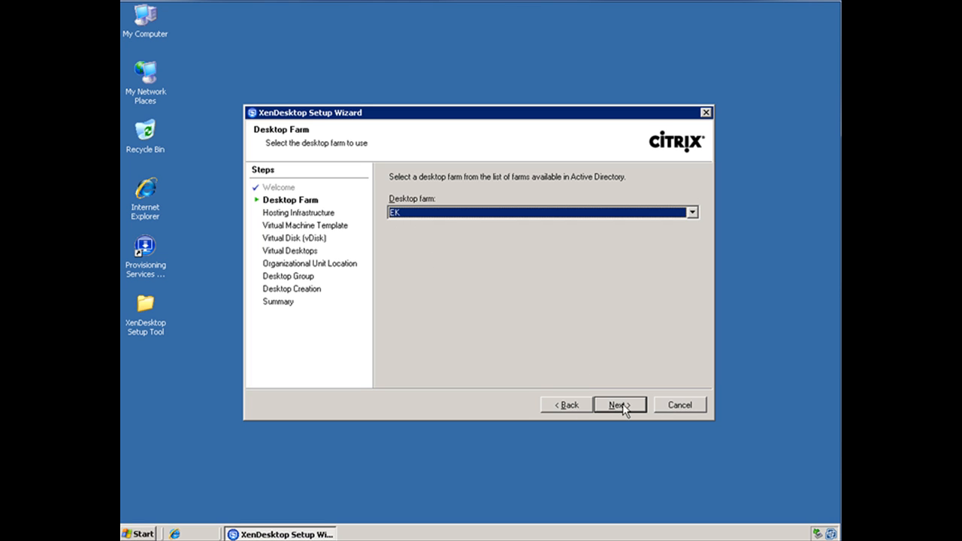
{"action": "left_click", "coordinate": [618, 405]}
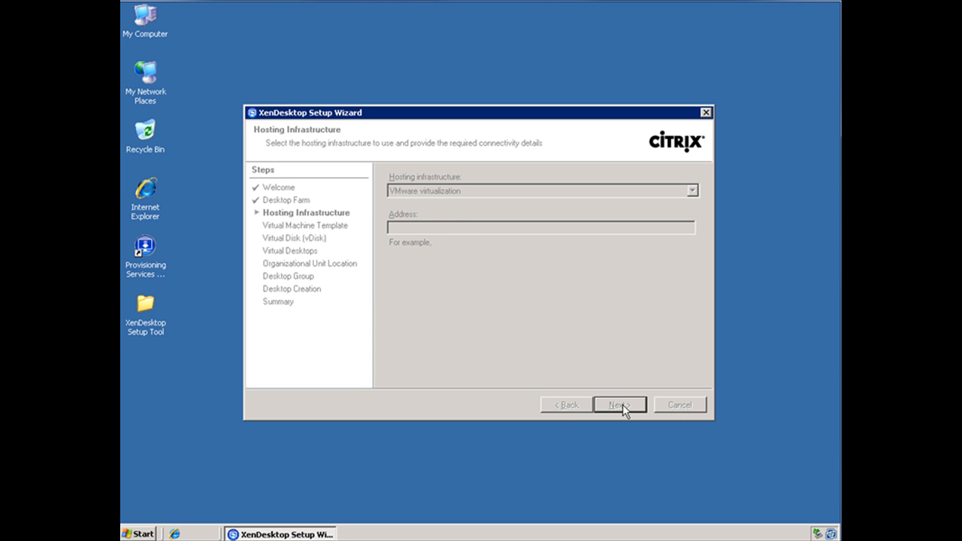
{"action": "type", "text": "http://10.4.1.16/sdk"}
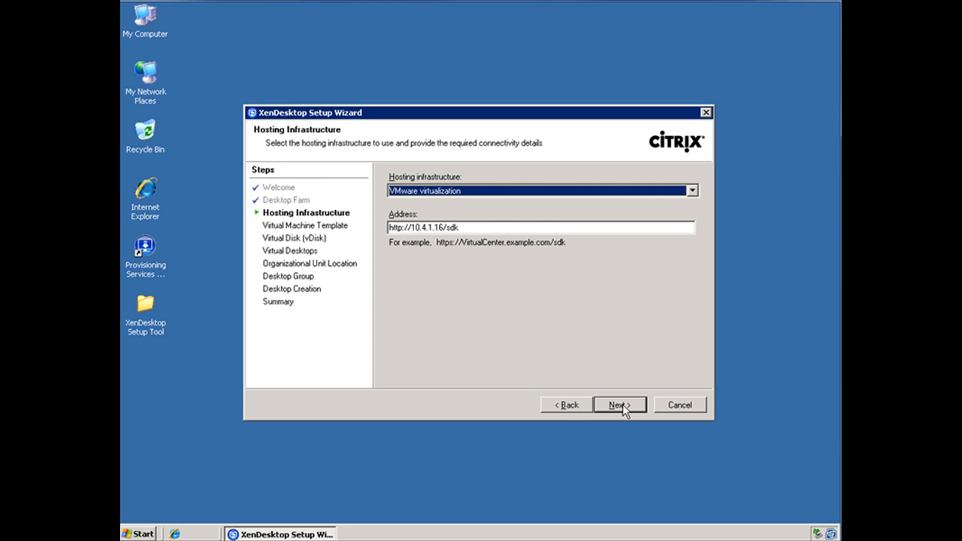
{"action": "left_click", "coordinate": [690, 190]}
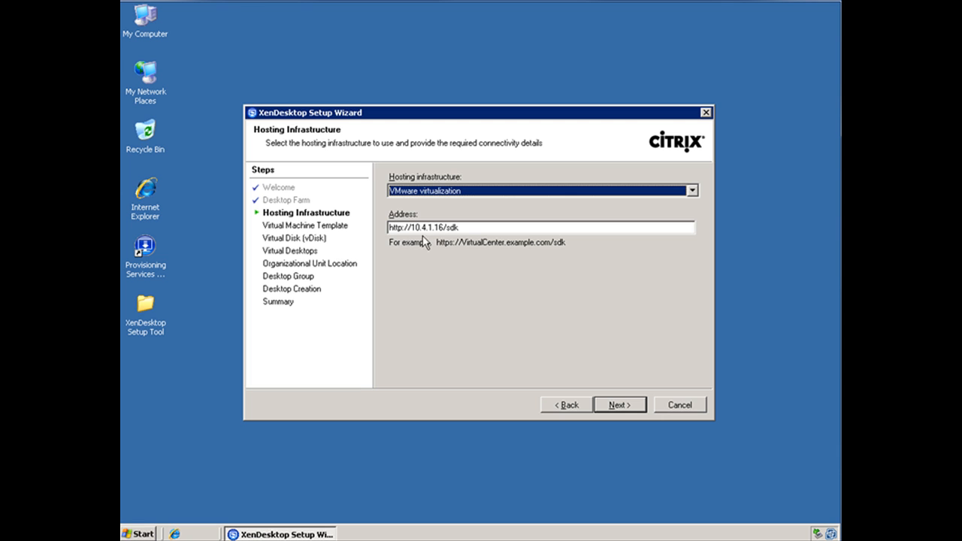
{"action": "mouse_move", "coordinate": [456, 243]}
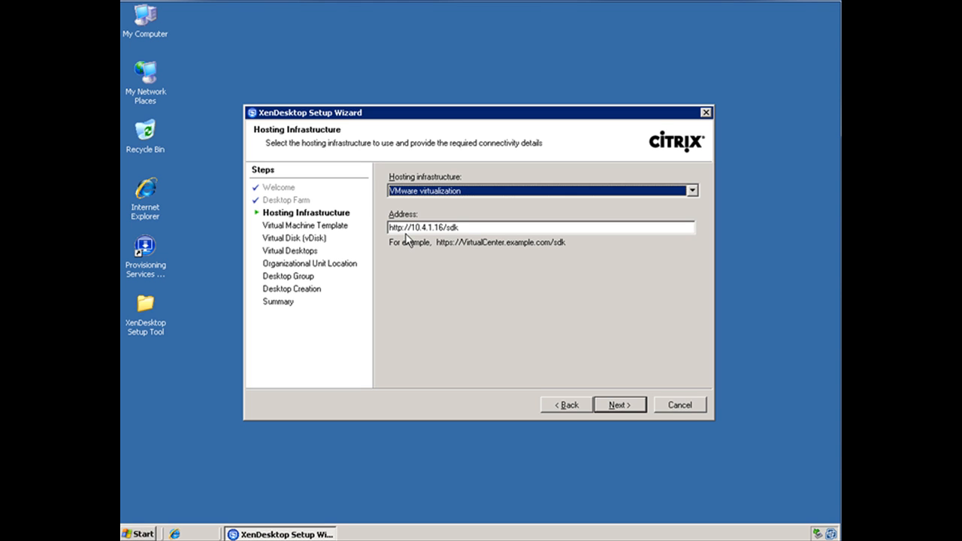
{"action": "mouse_move", "coordinate": [601, 387]}
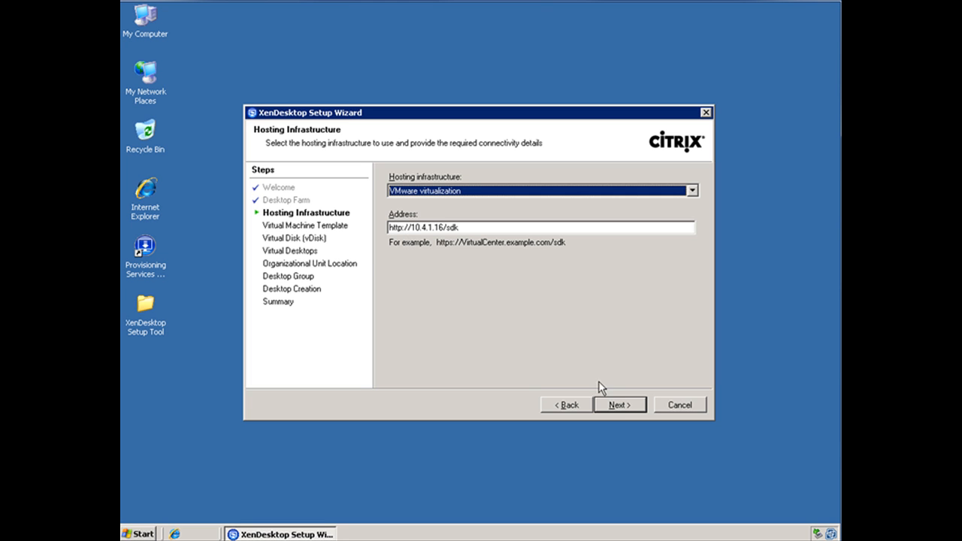
- Enter the administrator user name and password for Virtual Center and confirm
{"action": "left_click", "coordinate": [618, 405]}
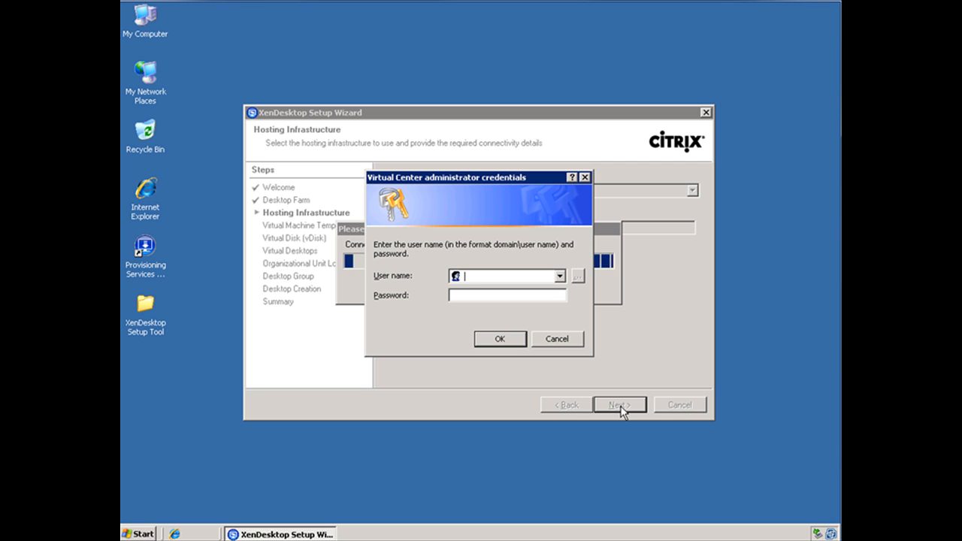
{"action": "type", "text": "administrator"}
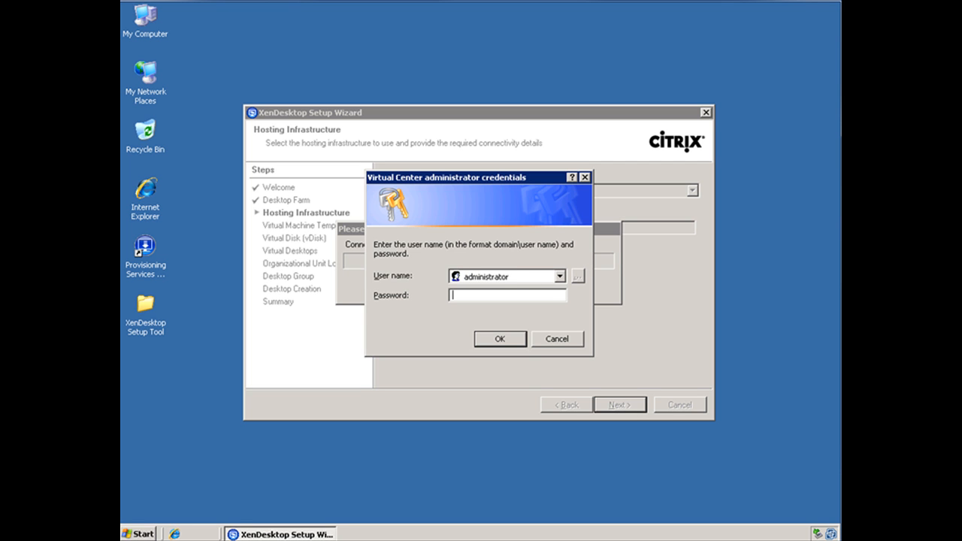
{"action": "type", "text": "password"}
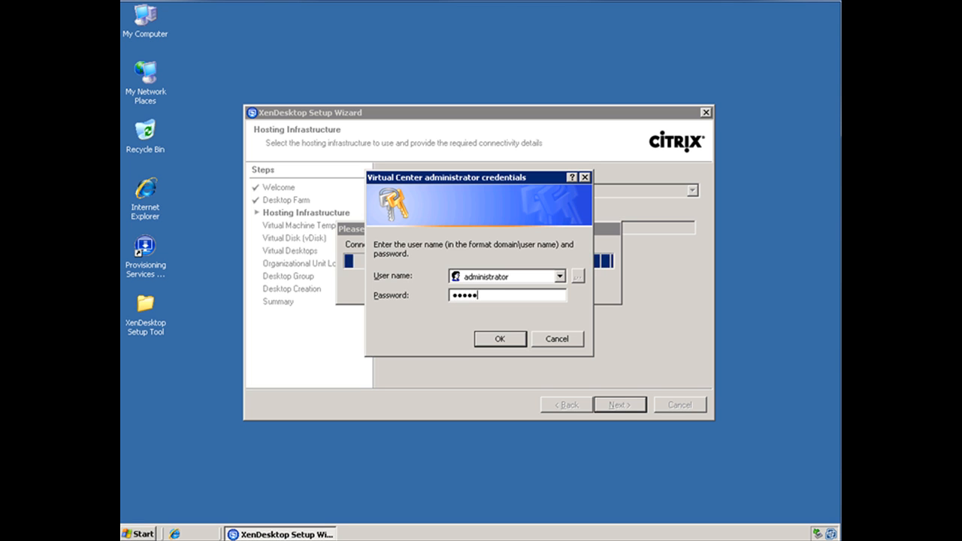
{"action": "left_click", "coordinate": [499, 338]}
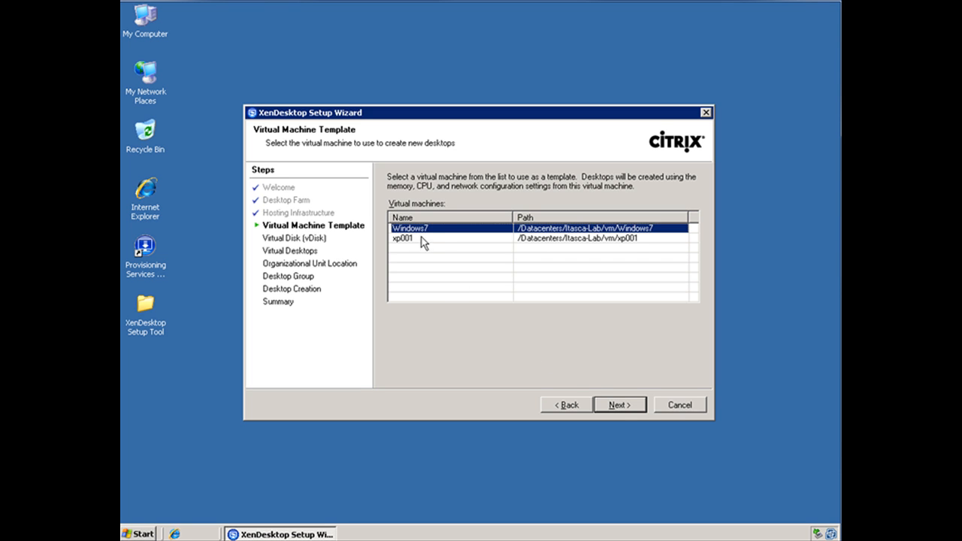
{"action": "mouse_move", "coordinate": [407, 259]}
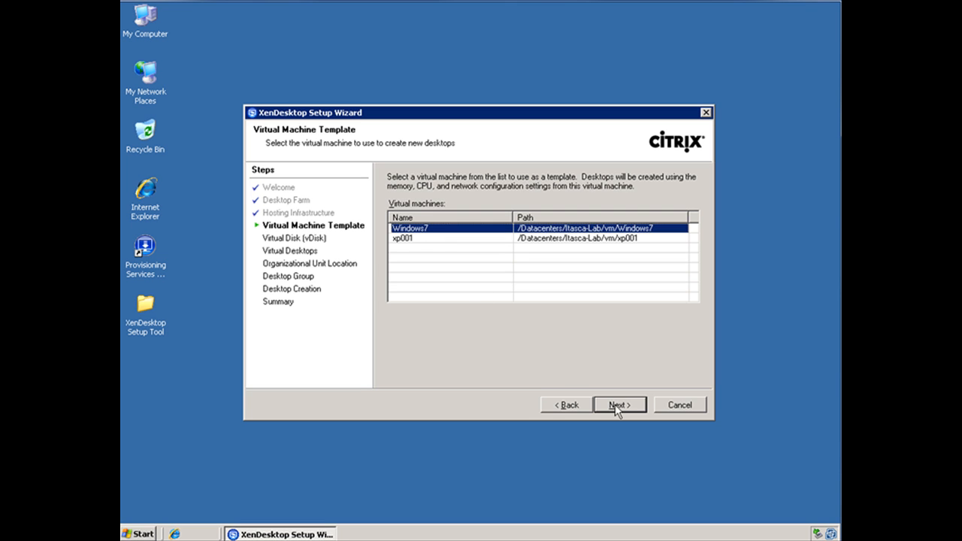
- Accept the Windows7 virtual machine as template and advance to the vDisk step
{"action": "left_click", "coordinate": [619, 404]}
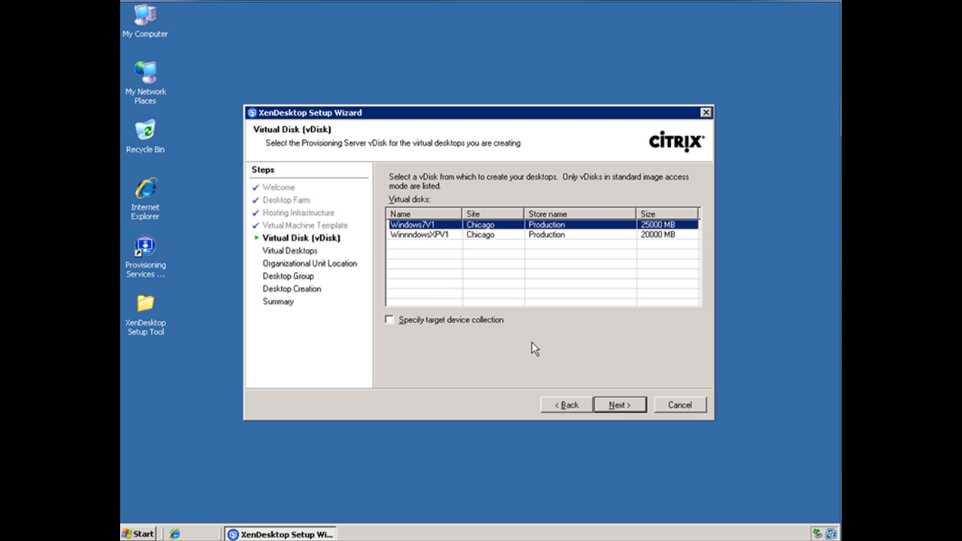
{"action": "mouse_move", "coordinate": [443, 242]}
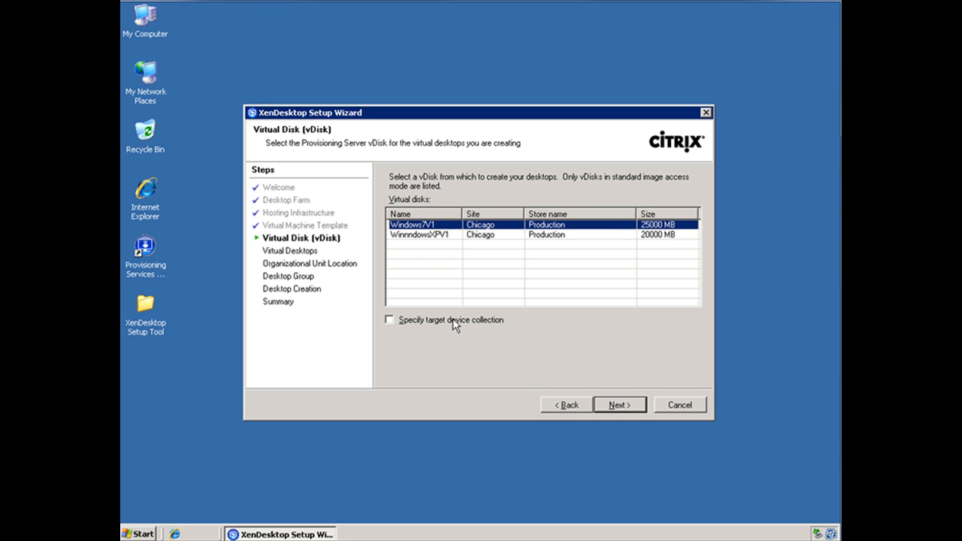
{"action": "mouse_move", "coordinate": [438, 325]}
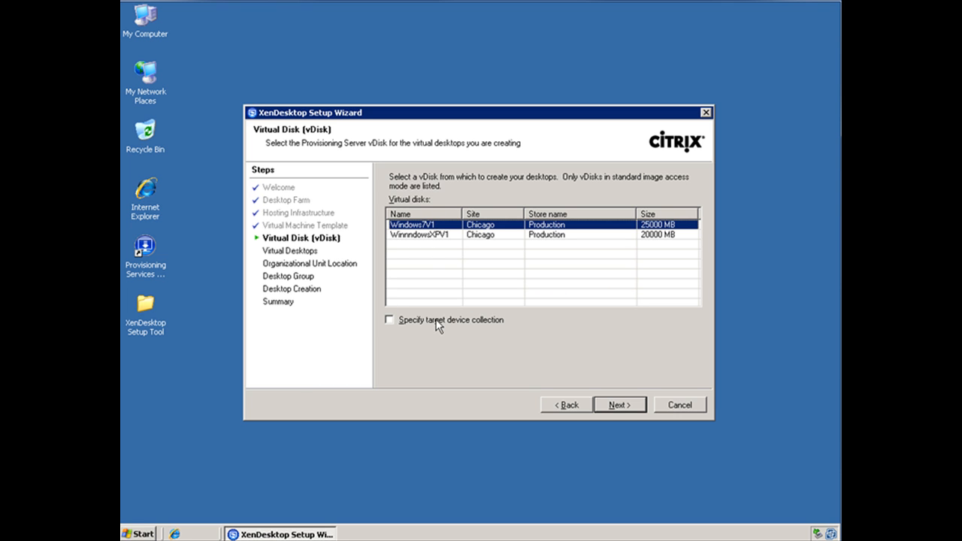
- Keep vDisk Windows7V1 and enable Specify target device collection
{"action": "left_click", "coordinate": [389, 319]}
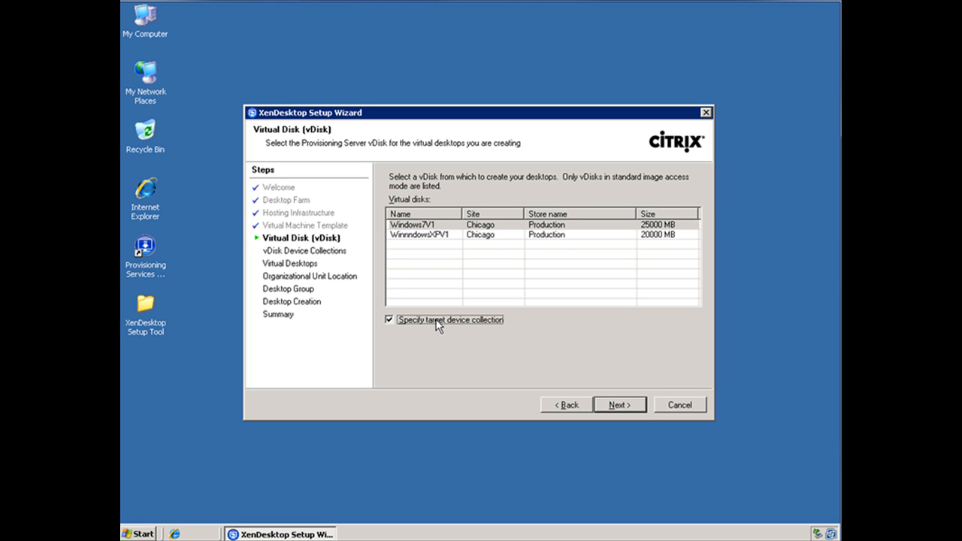
{"action": "mouse_move", "coordinate": [510, 351]}
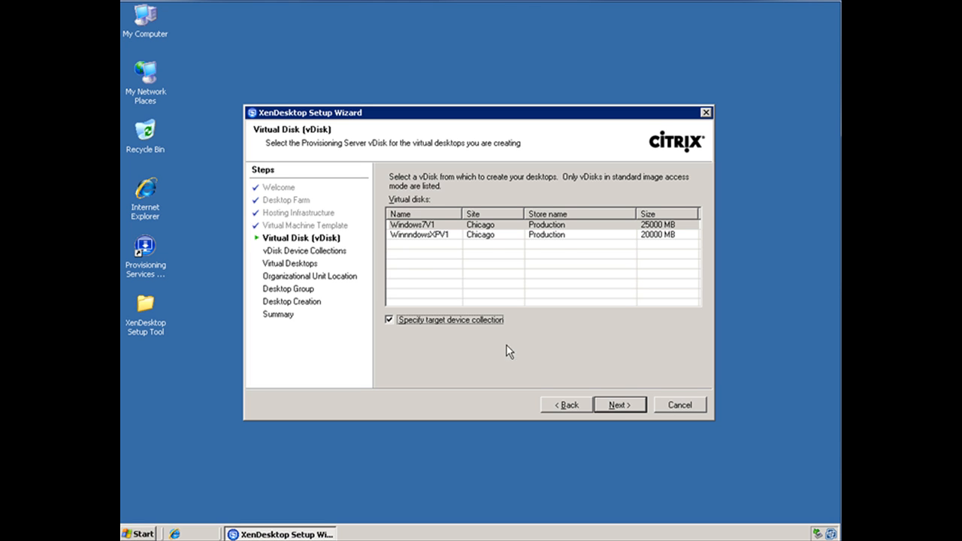
- Assign the desktops to the existing device collection 'Virtual' and continue
{"action": "left_click", "coordinate": [619, 404]}
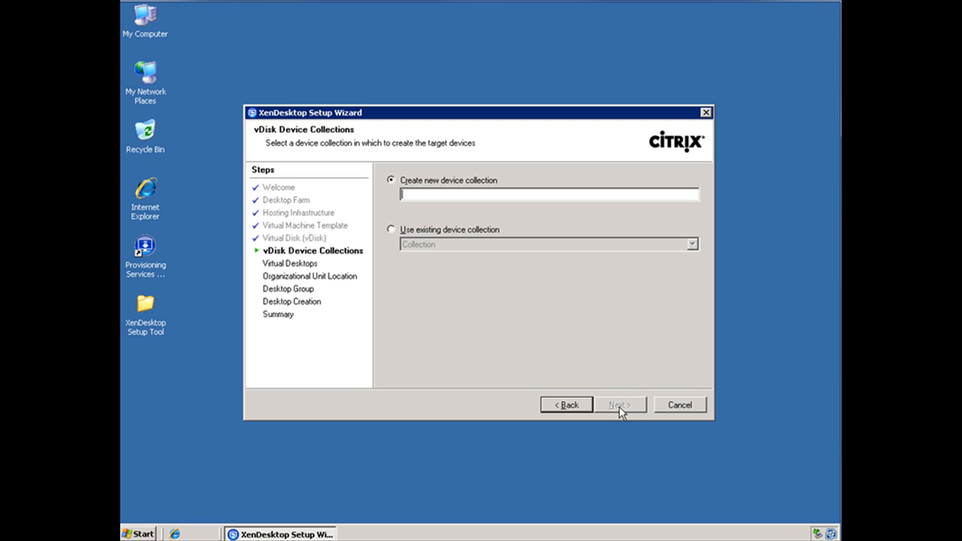
{"action": "mouse_move", "coordinate": [505, 210]}
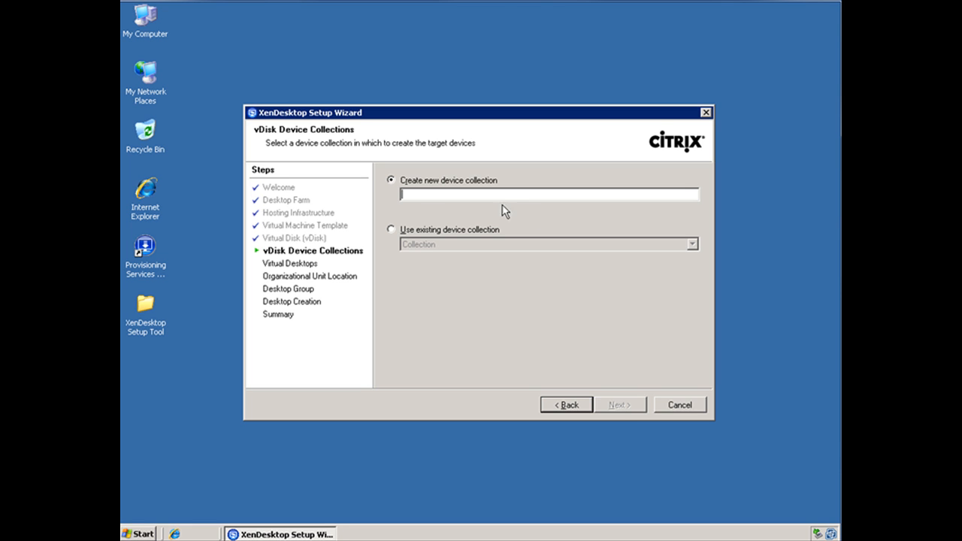
{"action": "mouse_move", "coordinate": [426, 220]}
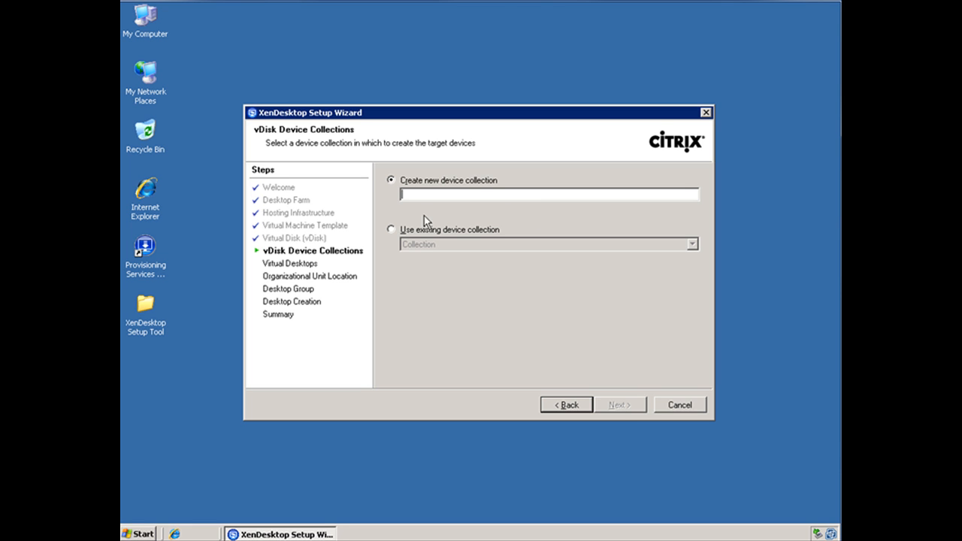
{"action": "left_click", "coordinate": [391, 230]}
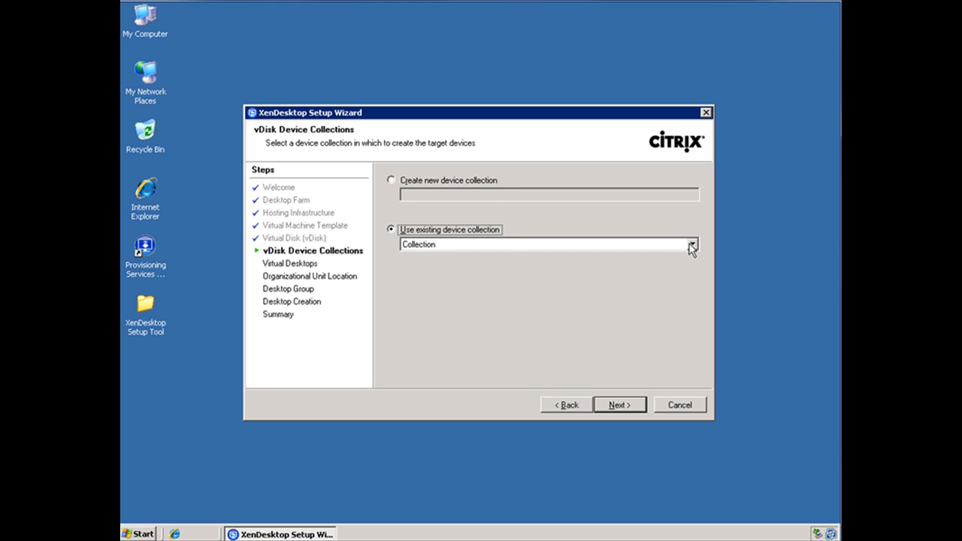
{"action": "left_click", "coordinate": [689, 245]}
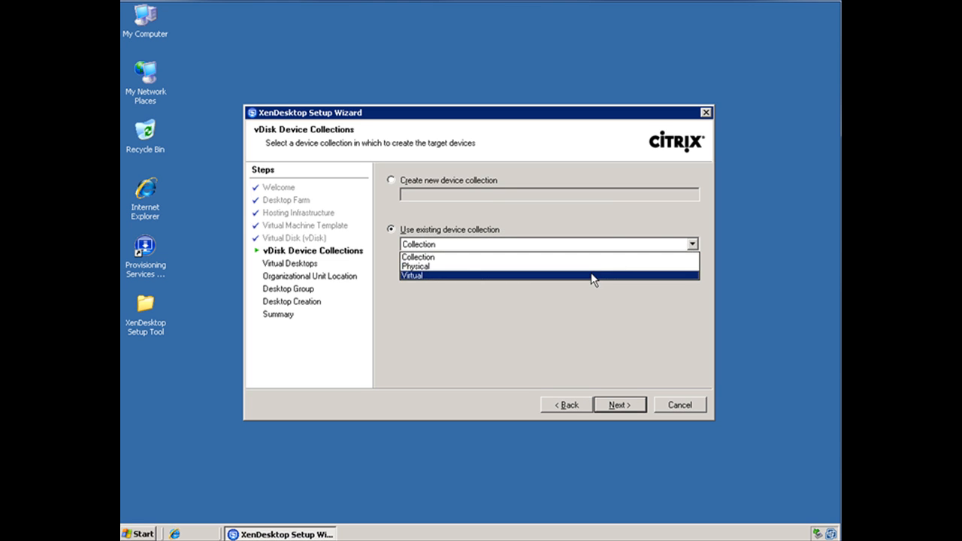
{"action": "left_click", "coordinate": [412, 275]}
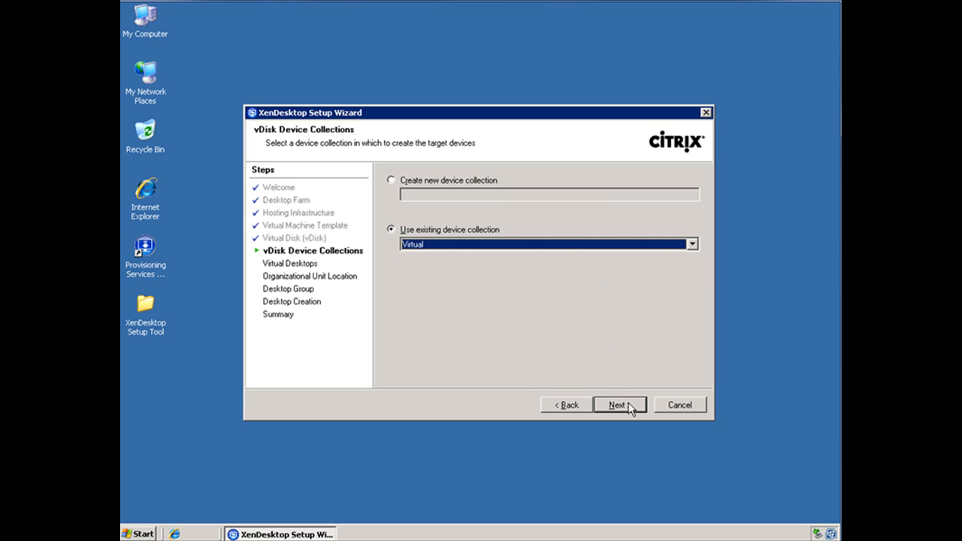
{"action": "left_click", "coordinate": [619, 404]}
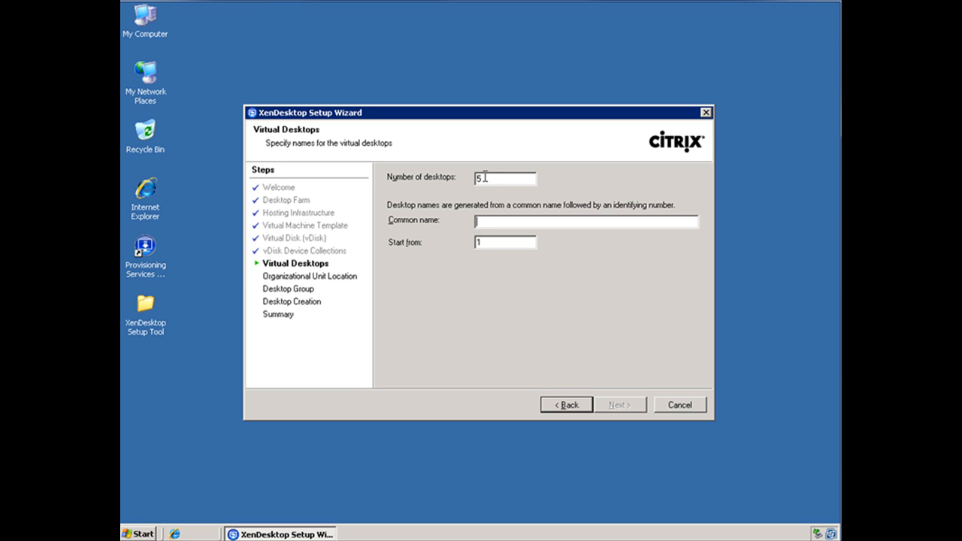
- Set the common name of the five desktops to VDI-WIN7-0
{"action": "left_click", "coordinate": [587, 221]}
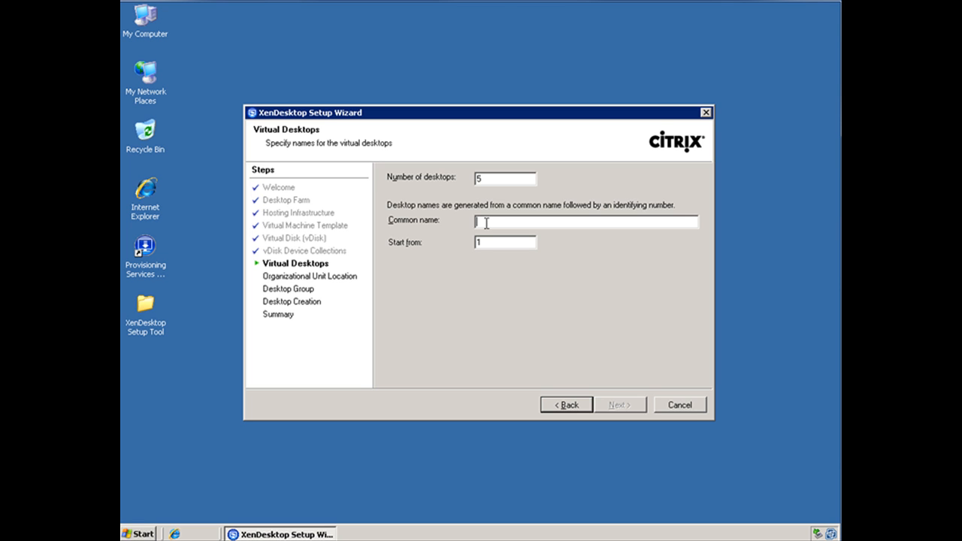
{"action": "type", "text": "VDI-WIN7-0"}
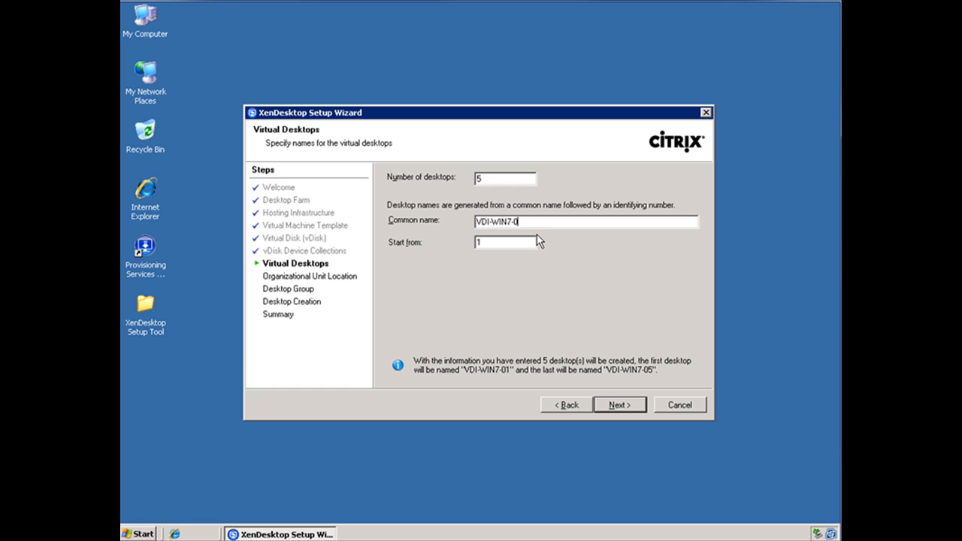
{"action": "mouse_move", "coordinate": [554, 388]}
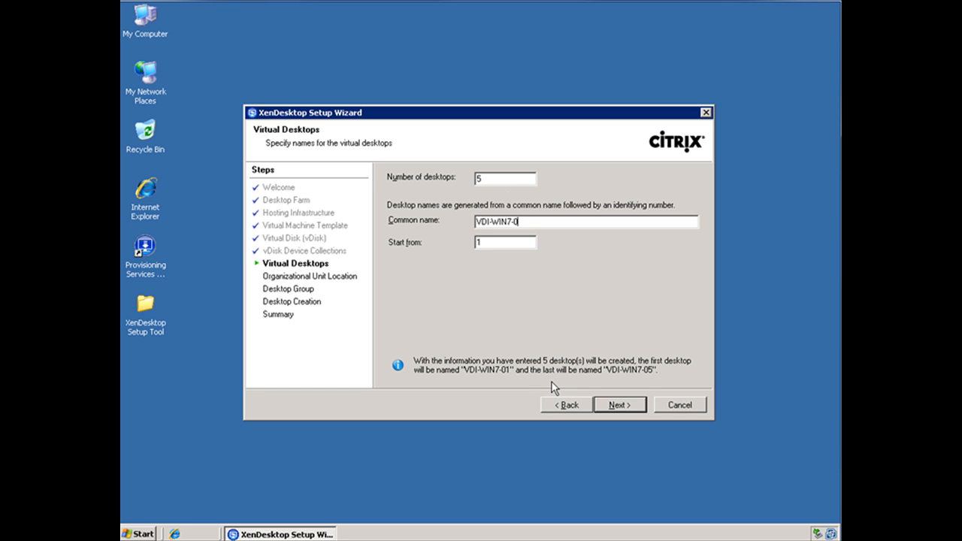
{"action": "mouse_move", "coordinate": [486, 388]}
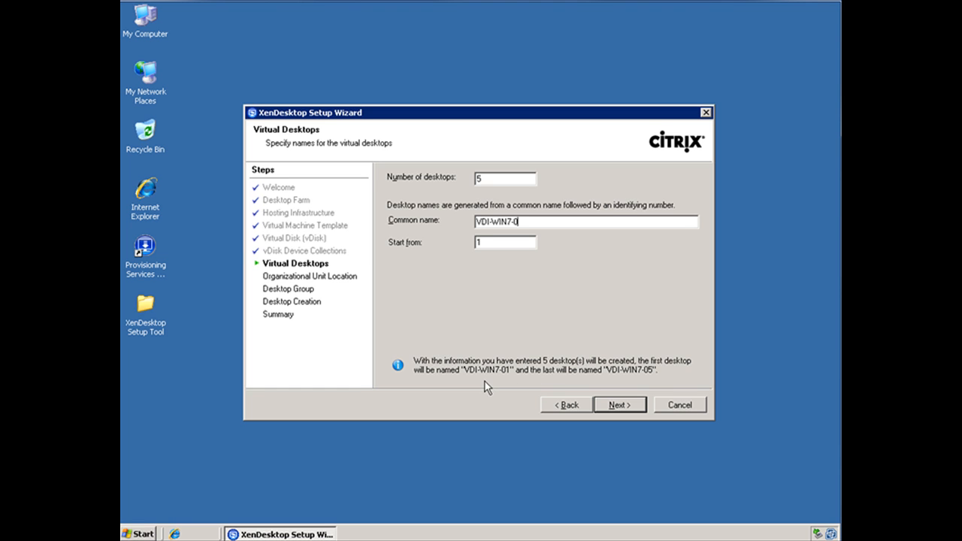
{"action": "mouse_move", "coordinate": [543, 384]}
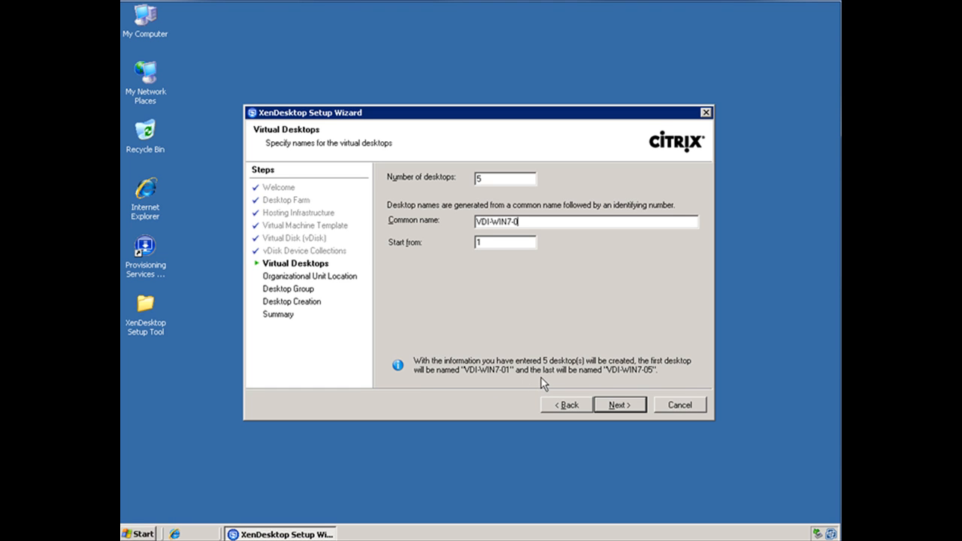
{"action": "mouse_move", "coordinate": [690, 379]}
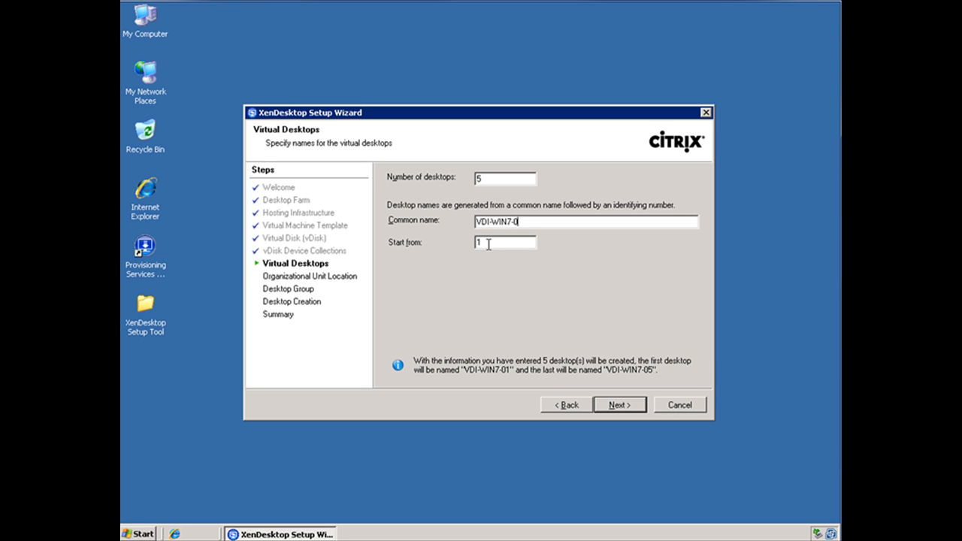
{"action": "type", "text": "0"}
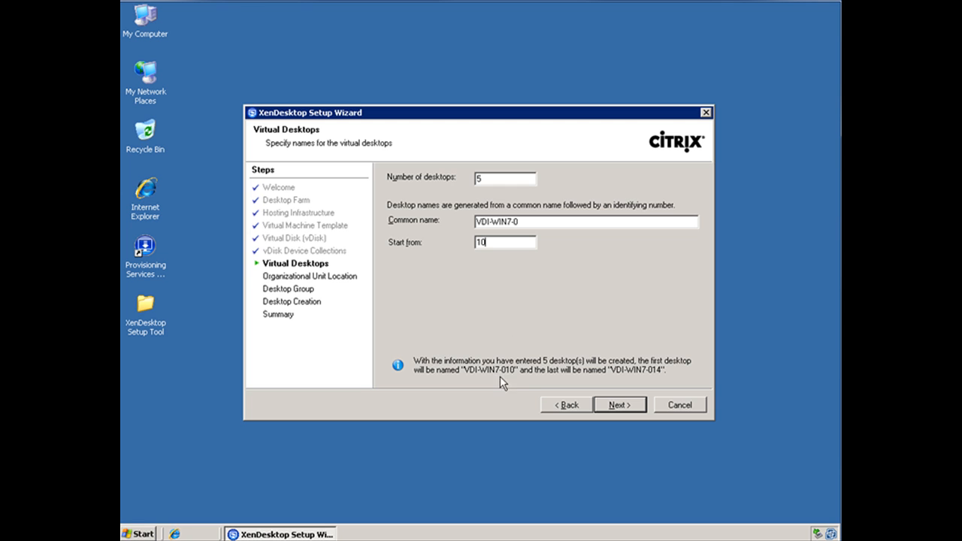
{"action": "mouse_move", "coordinate": [532, 379]}
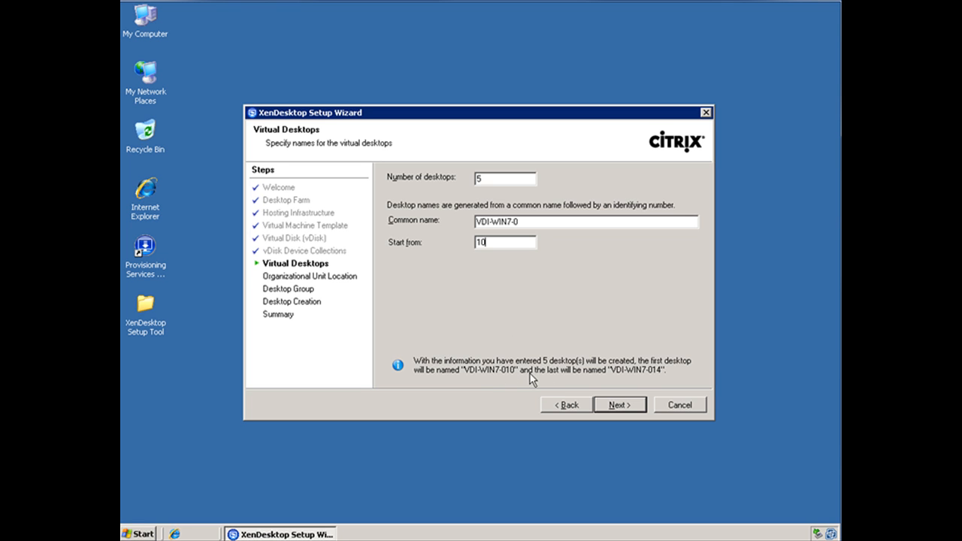
{"action": "mouse_move", "coordinate": [521, 297]}
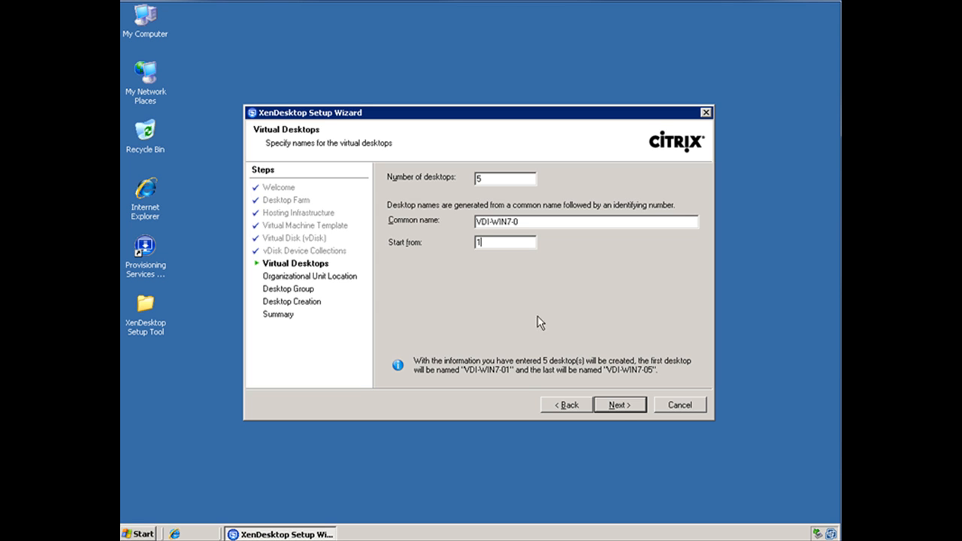
{"action": "mouse_move", "coordinate": [620, 411]}
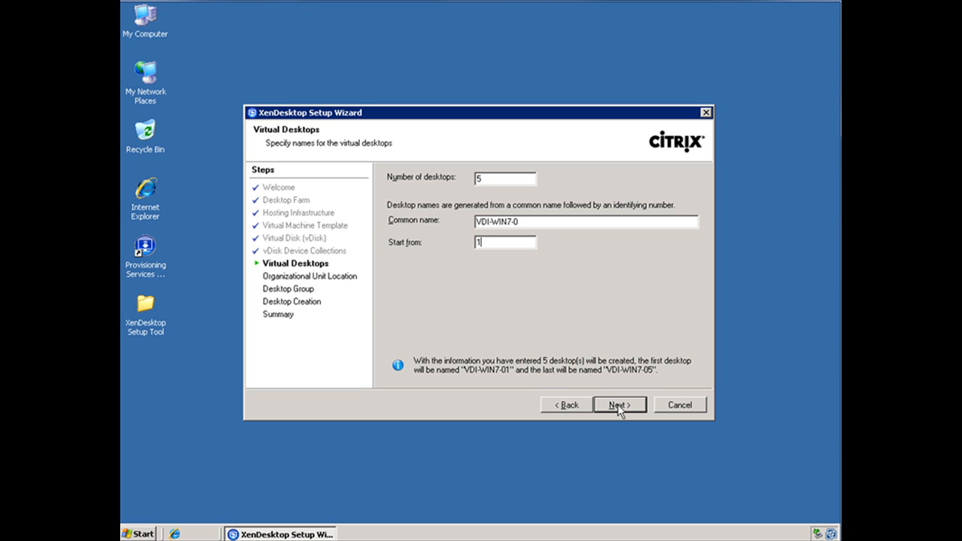
- Advance to Organizational Unit Location with Custom OU OU=Citrix,DC=ek,DC=local
{"action": "left_click", "coordinate": [618, 404]}
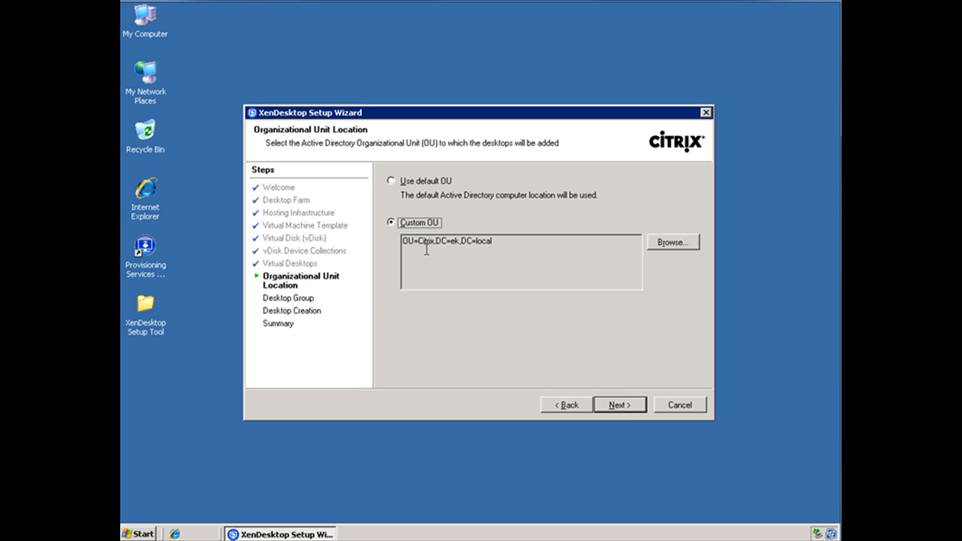
{"action": "mouse_move", "coordinate": [438, 203]}
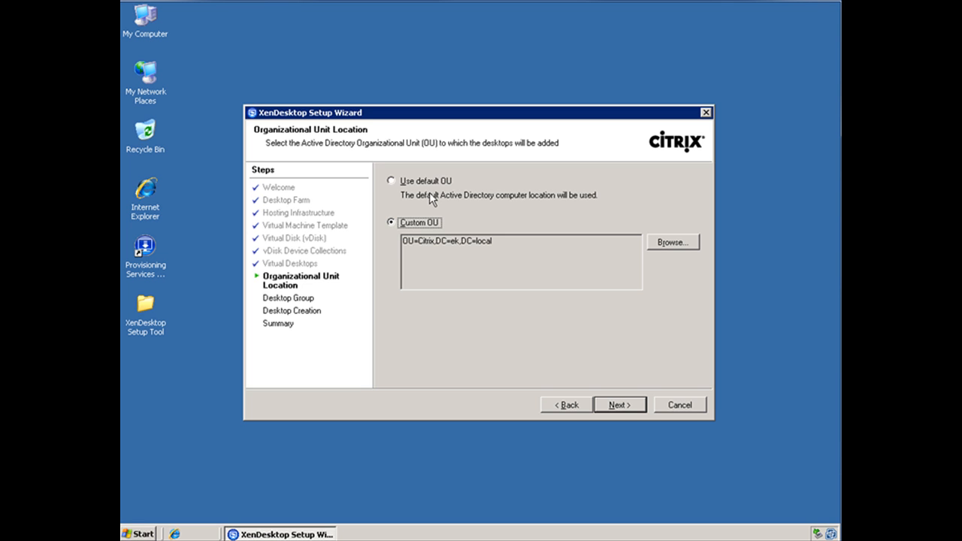
{"action": "mouse_move", "coordinate": [511, 302]}
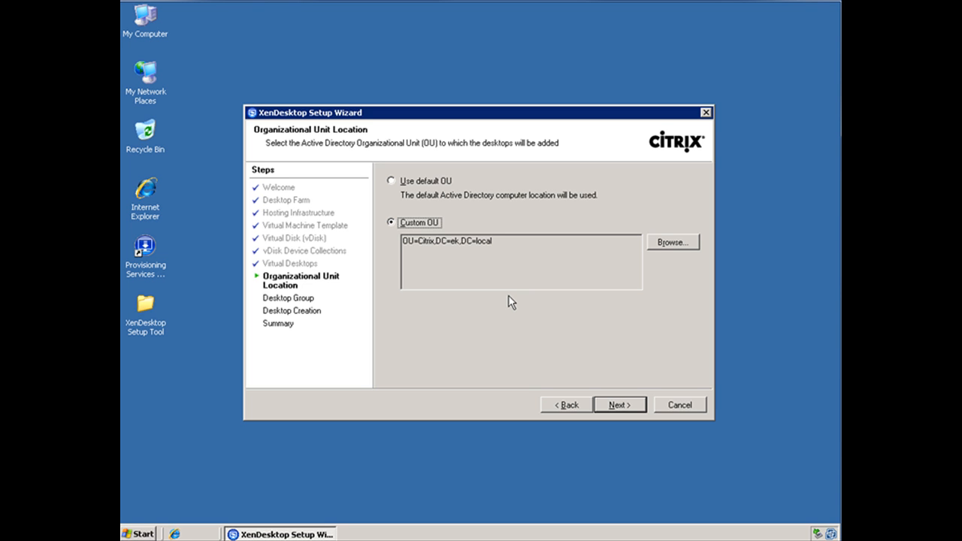
{"action": "mouse_move", "coordinate": [593, 389]}
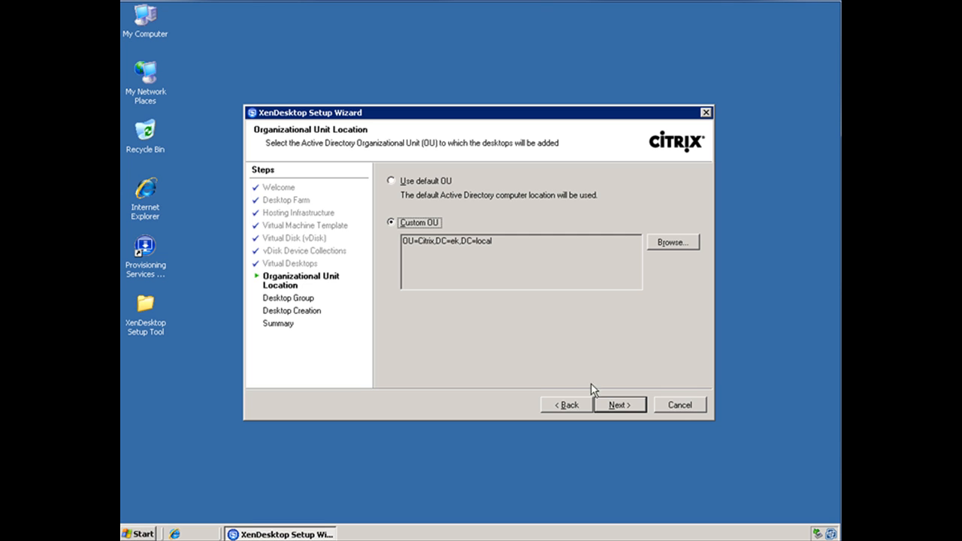
- Create new desktop group 'Windows7', keeping Allow immediate access checked
{"action": "left_click", "coordinate": [618, 404]}
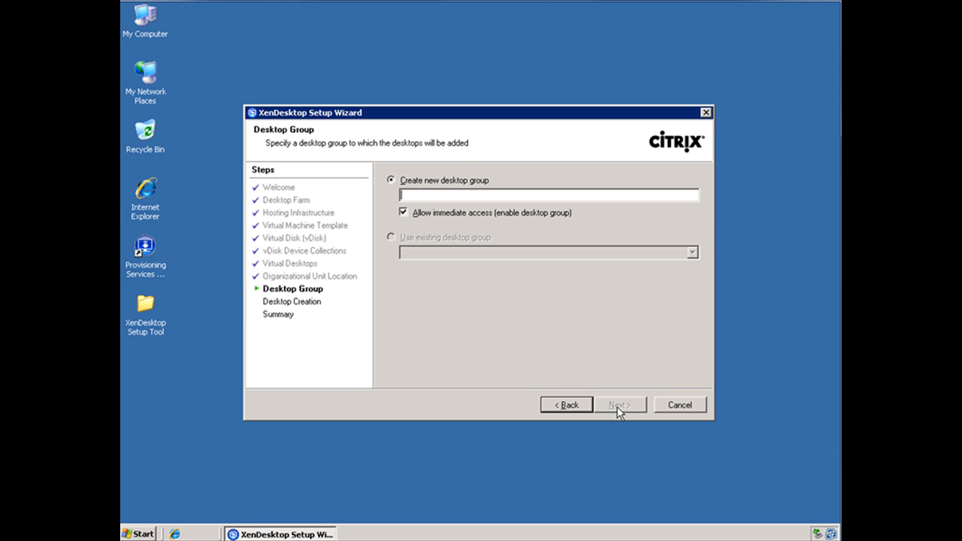
{"action": "mouse_move", "coordinate": [477, 279]}
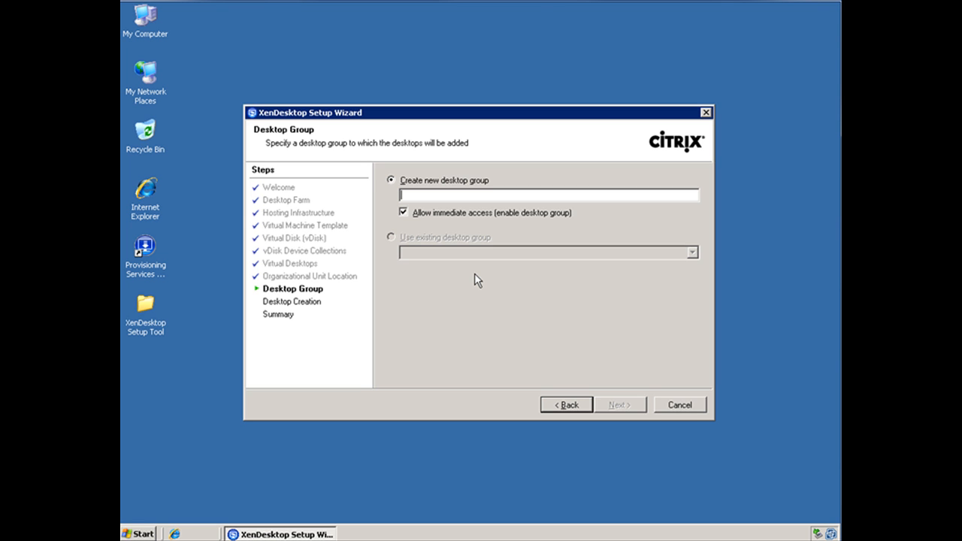
{"action": "mouse_move", "coordinate": [443, 260]}
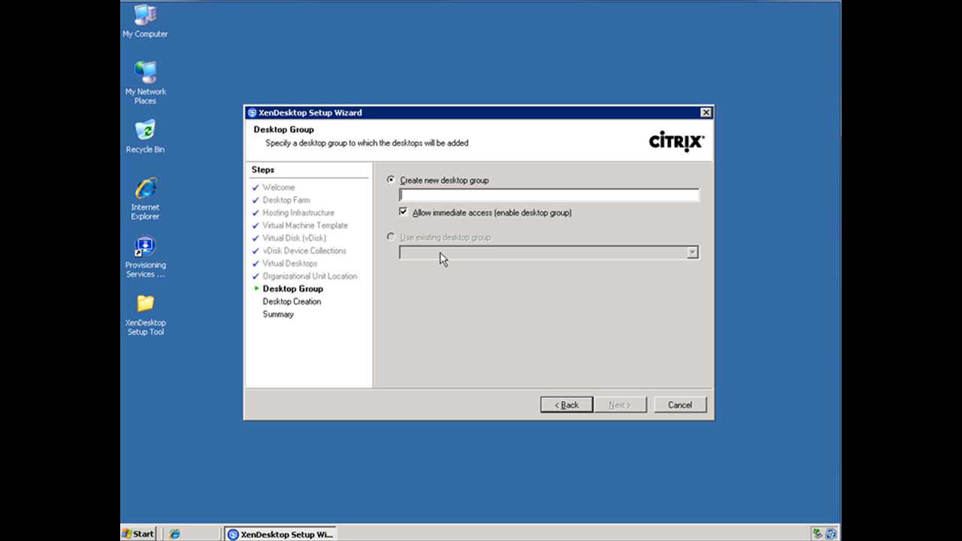
{"action": "mouse_move", "coordinate": [434, 254]}
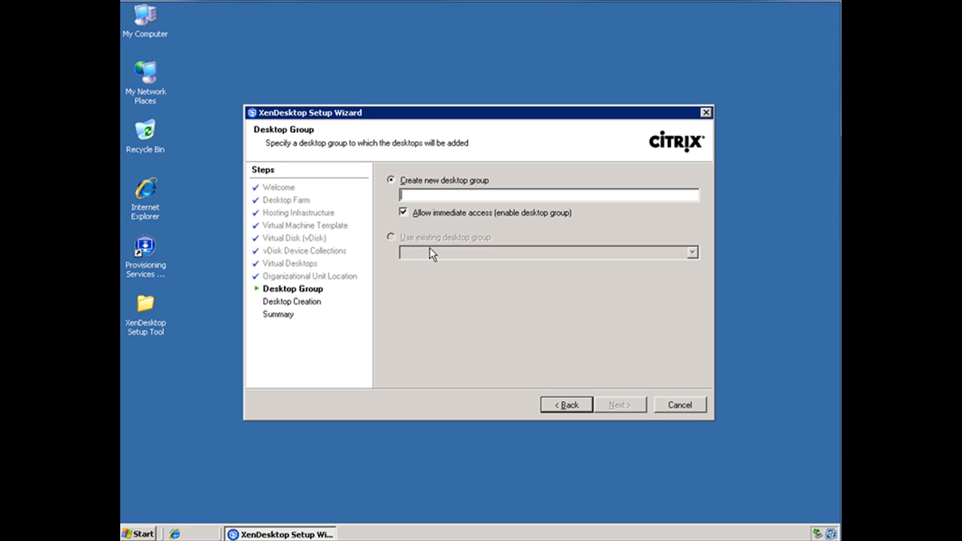
{"action": "left_click", "coordinate": [547, 195]}
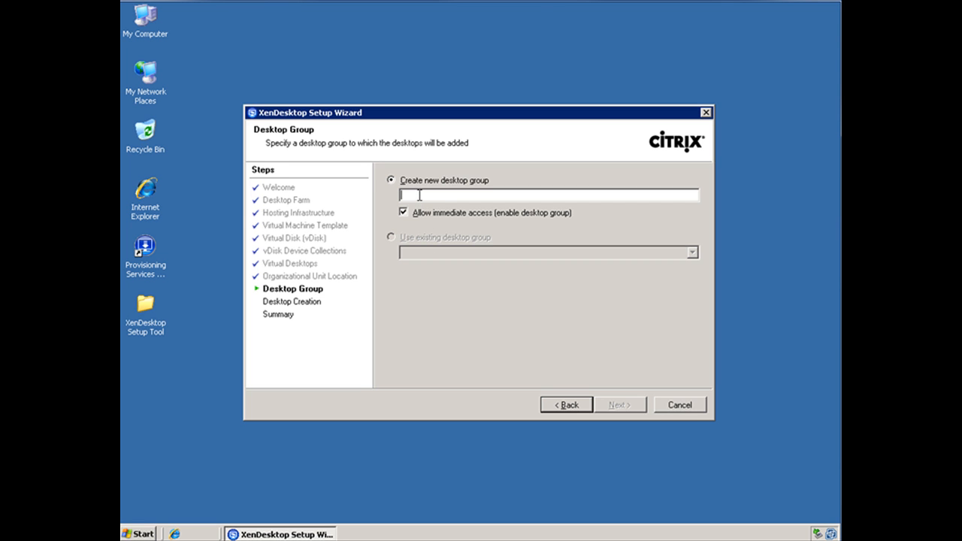
{"action": "type", "text": "Windo"}
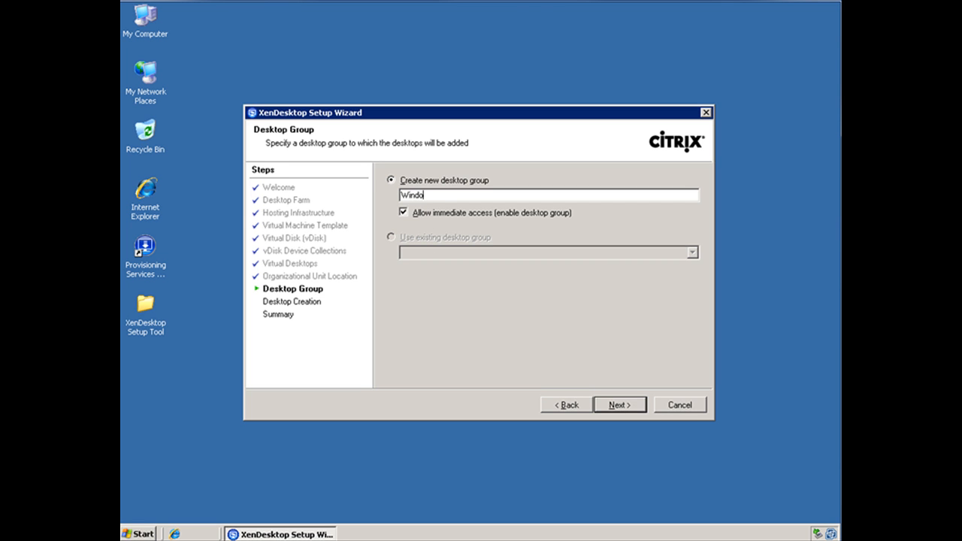
{"action": "type", "text": "ws"}
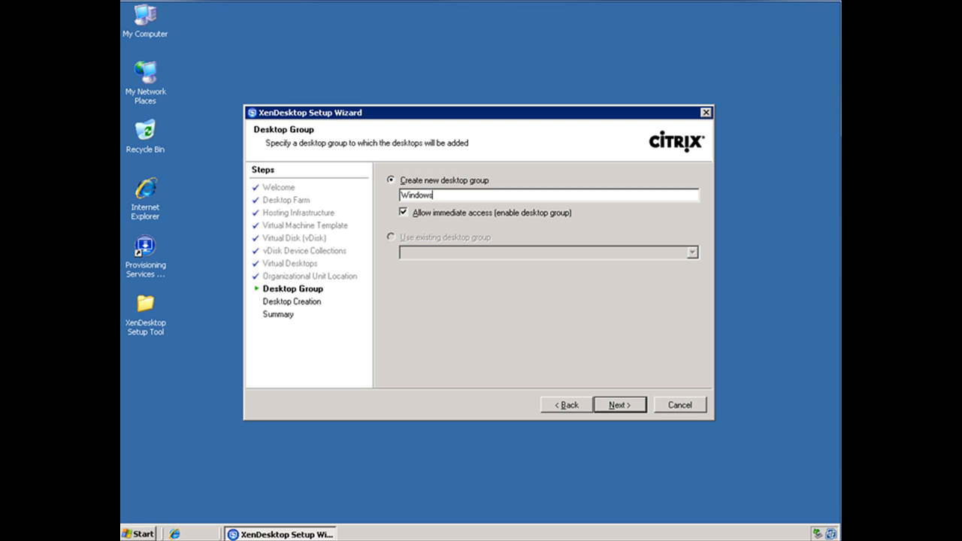
{"action": "type", "text": "7"}
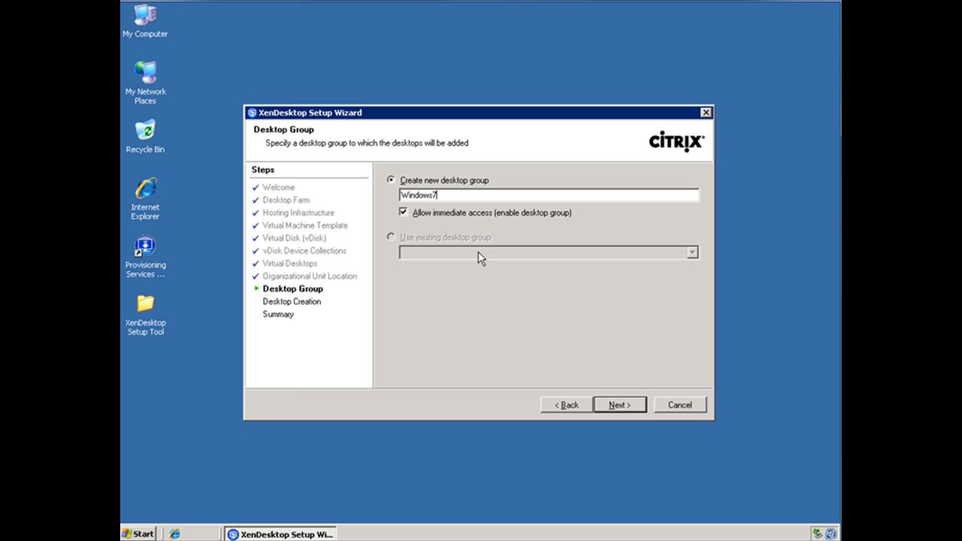
{"action": "mouse_move", "coordinate": [501, 231]}
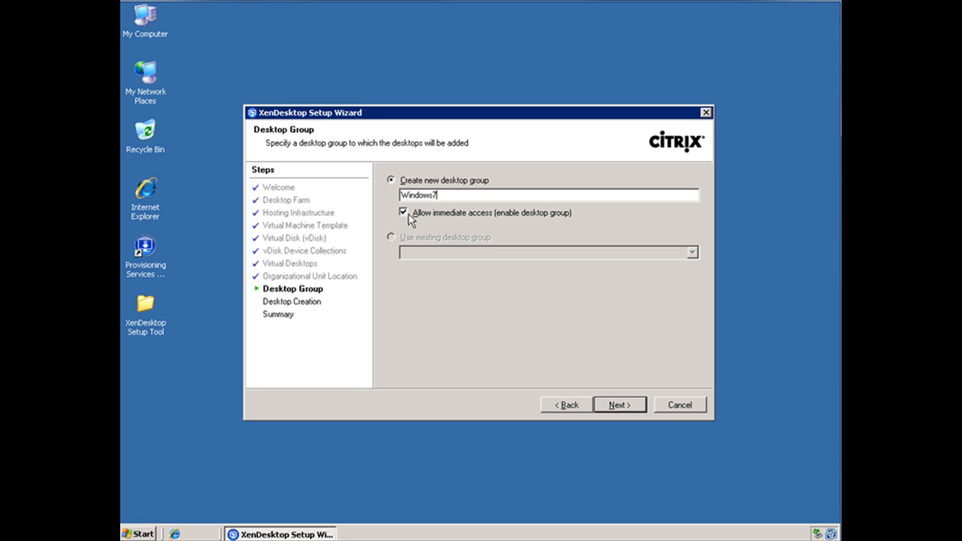
{"action": "mouse_move", "coordinate": [511, 291]}
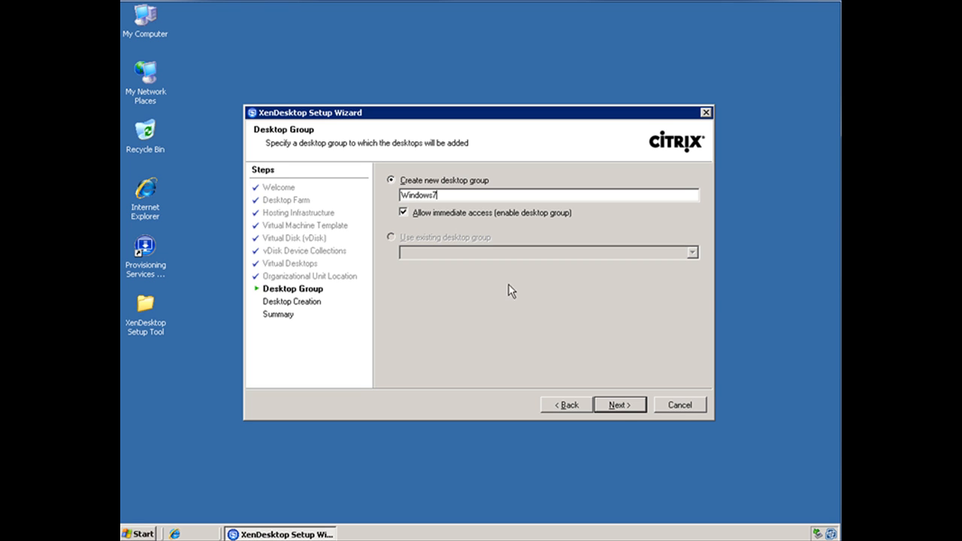
- Review the Desktop Creation summary and start building the five VDI-WIN7 desktops
{"action": "left_click", "coordinate": [619, 404]}
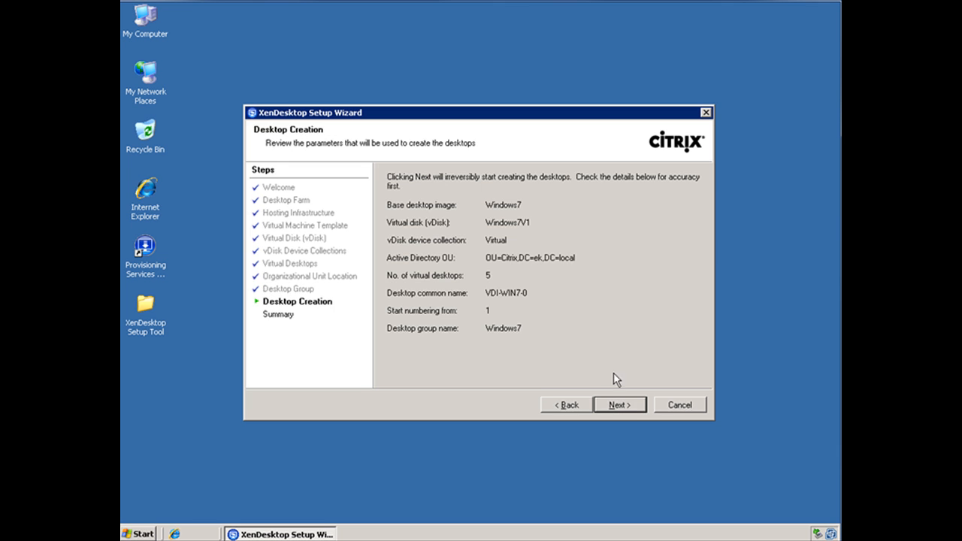
{"action": "mouse_move", "coordinate": [601, 346]}
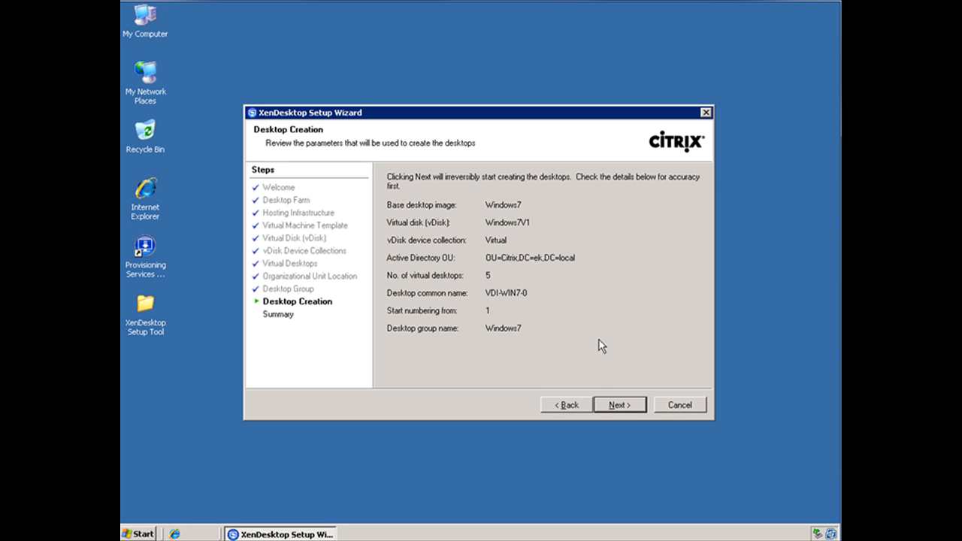
{"action": "mouse_move", "coordinate": [619, 404]}
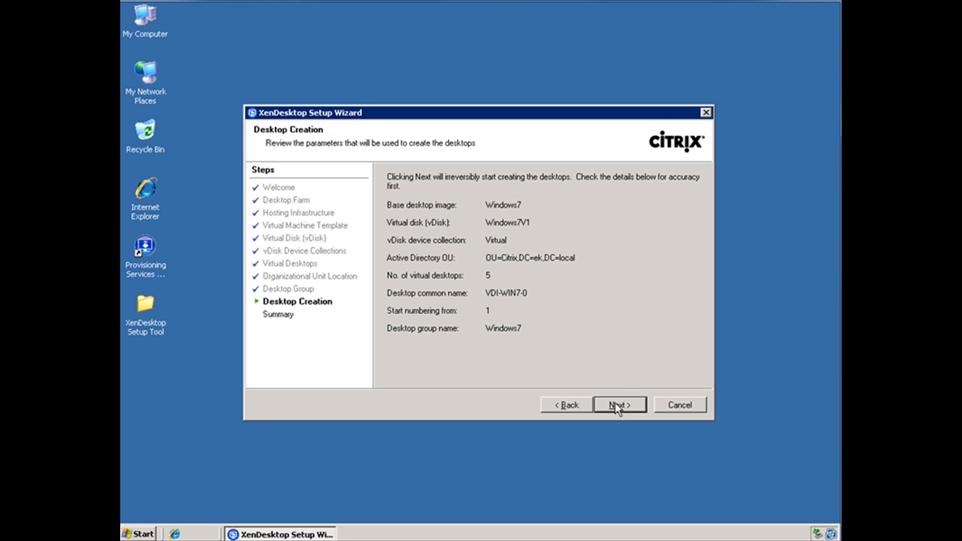
{"action": "left_click", "coordinate": [619, 404]}
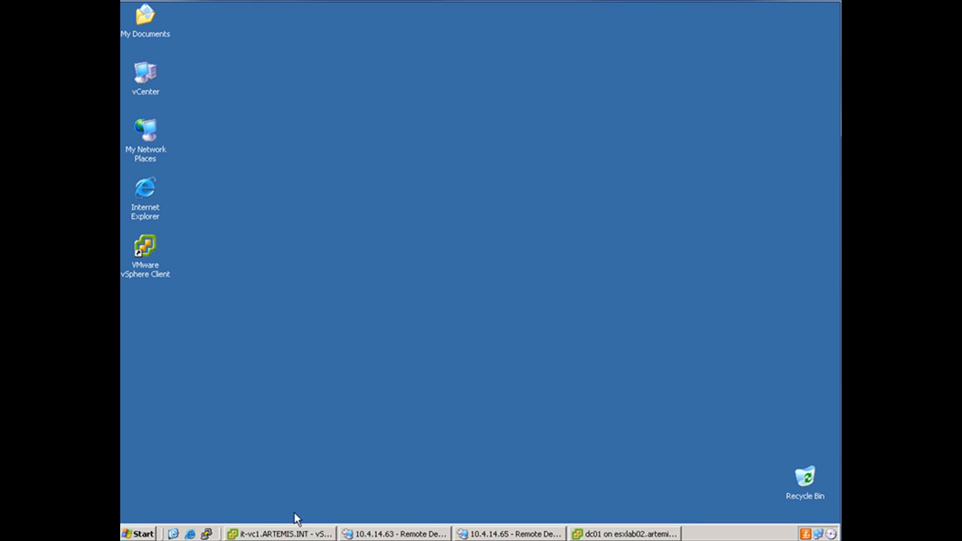
- Bring vSphere Client forward to view VDI-WIN7-01 through VDI-WIN7-05 on esxlab01.artemis.lab
{"action": "left_click", "coordinate": [278, 534]}
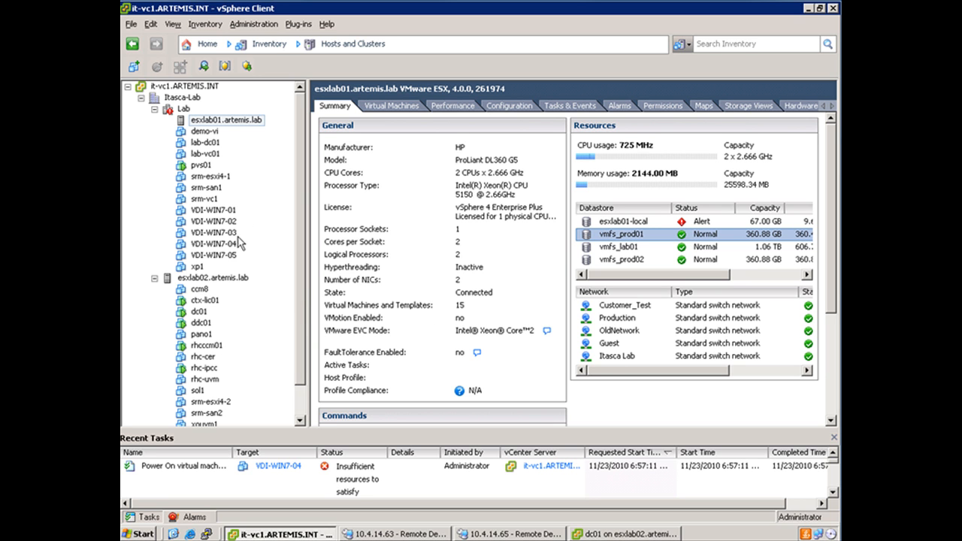
{"action": "mouse_move", "coordinate": [242, 259]}
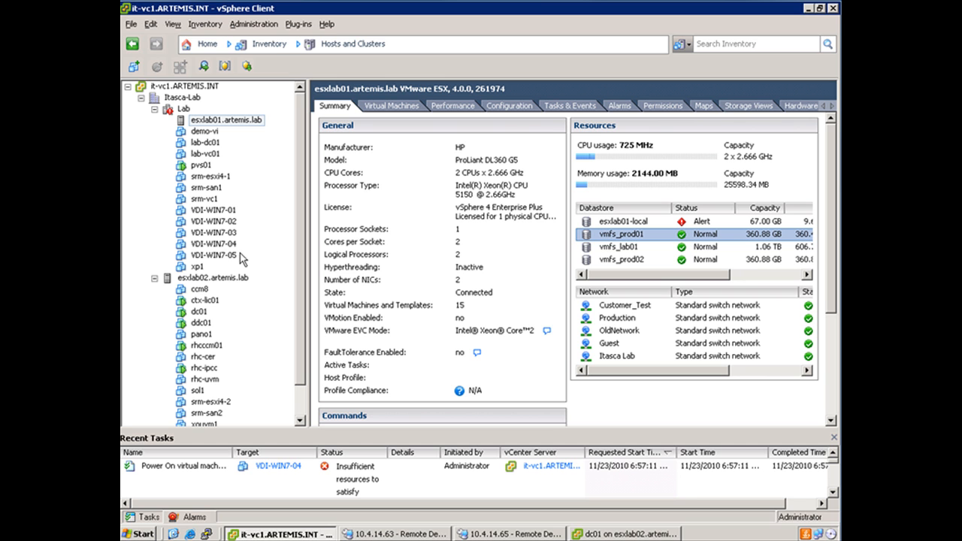
{"action": "mouse_move", "coordinate": [300, 331]}
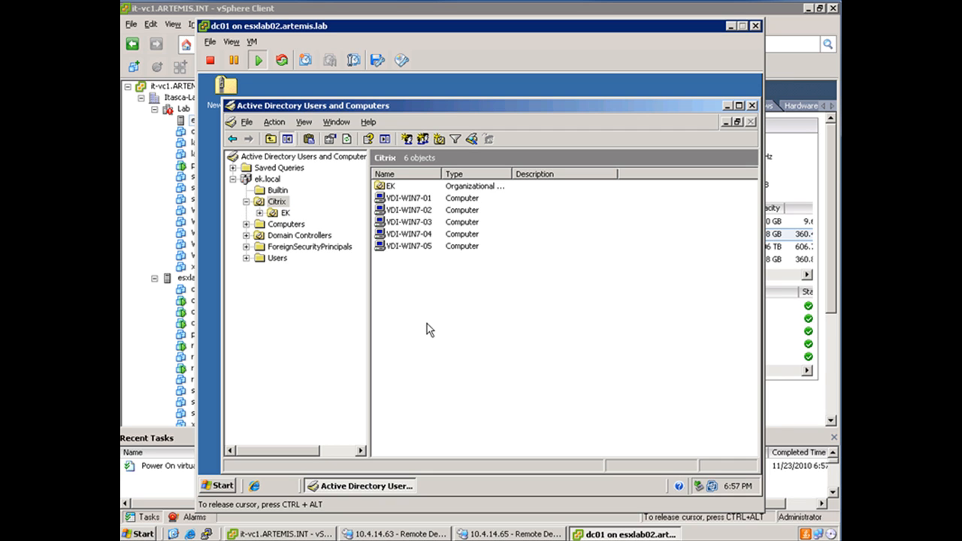
{"action": "mouse_move", "coordinate": [438, 239]}
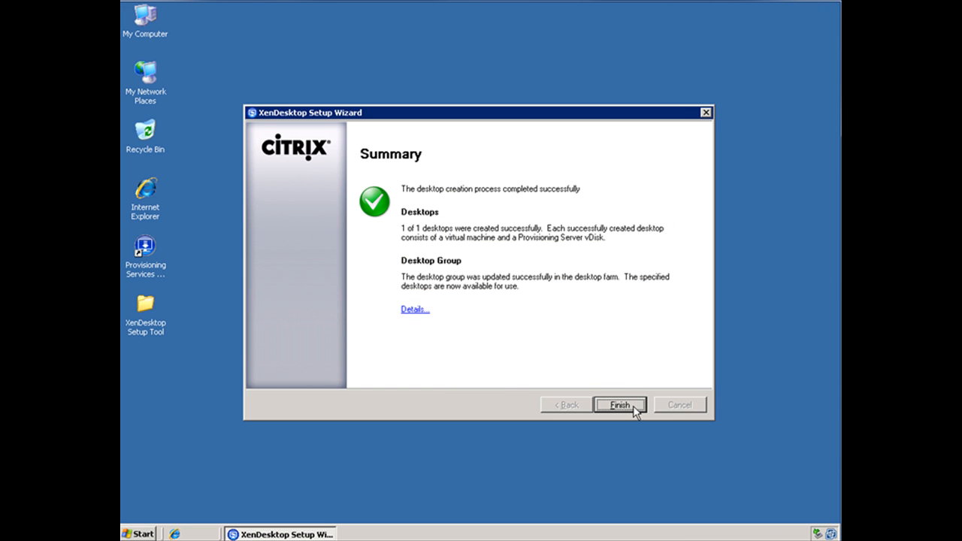
- Close the XenDesktop Setup Wizard and open the Start menu's programs list
{"action": "left_click", "coordinate": [619, 405]}
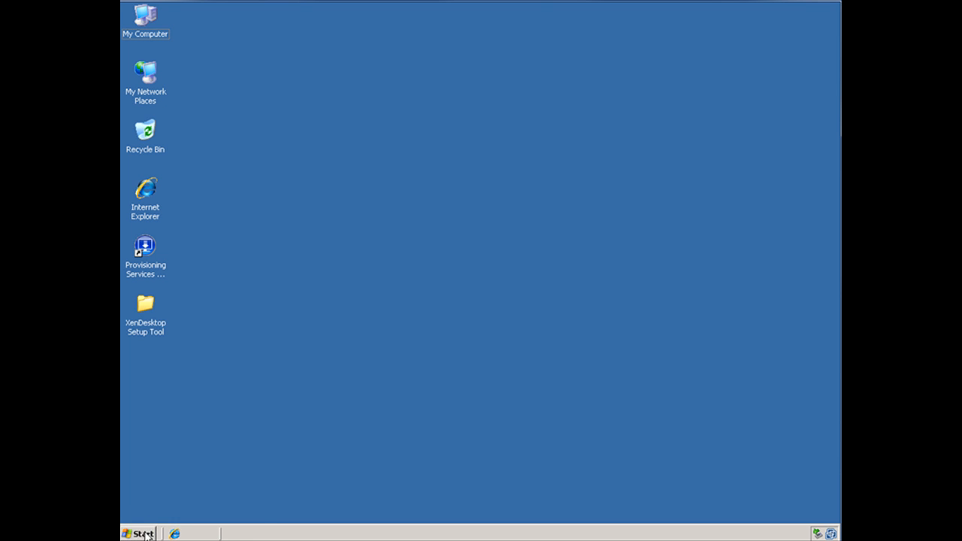
{"action": "left_click", "coordinate": [138, 533]}
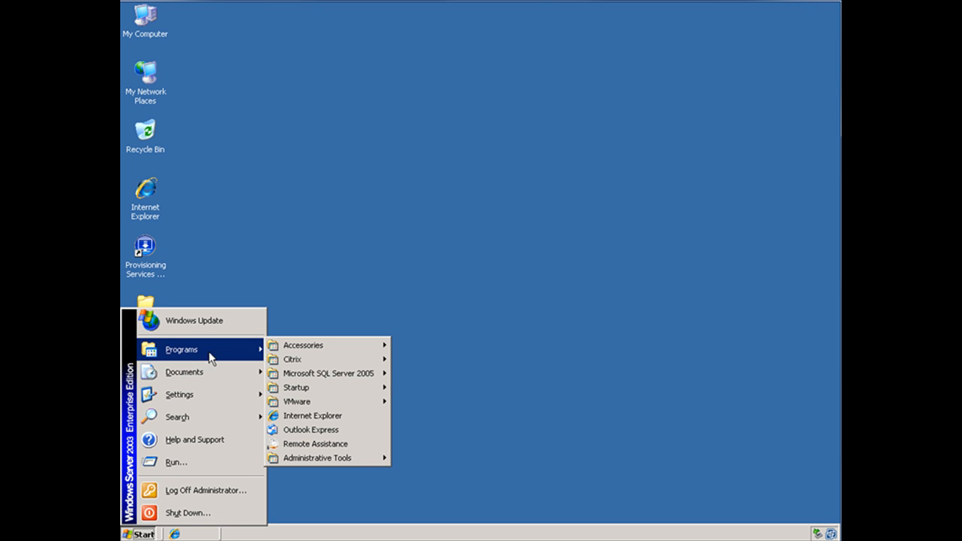
{"action": "mouse_move", "coordinate": [328, 374]}
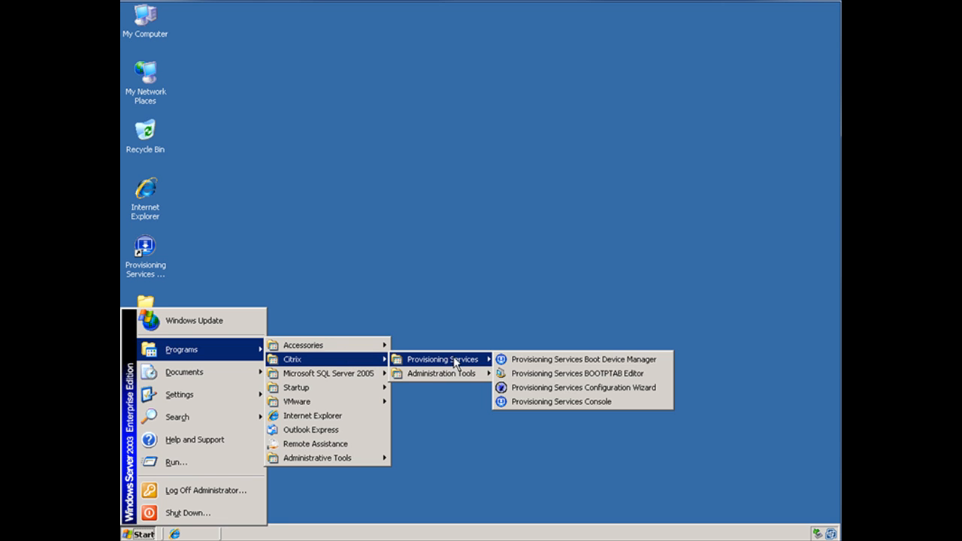
{"action": "mouse_move", "coordinate": [560, 401]}
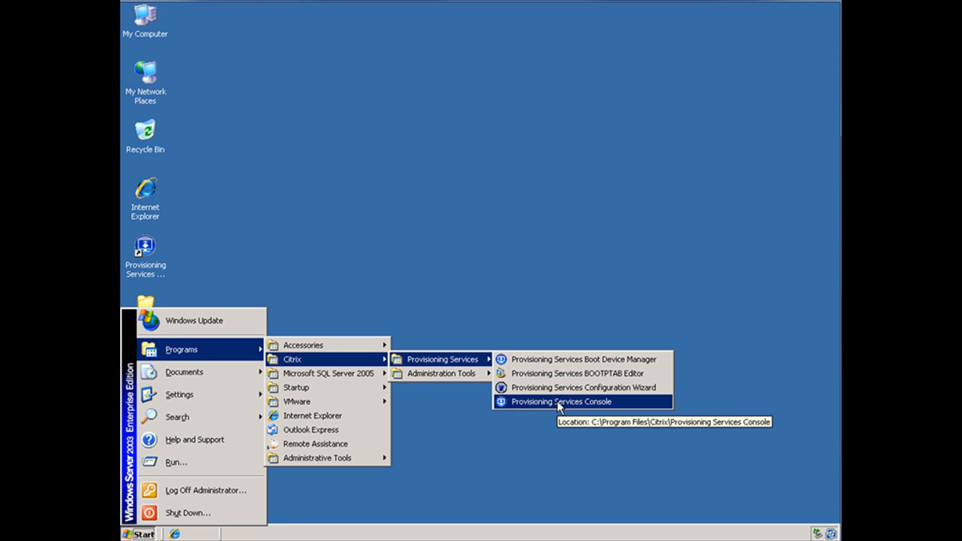
- Launch Provisioning Services Console, connect to farm EK, and list the Chicago Virtual collection devices
{"action": "left_click", "coordinate": [560, 401]}
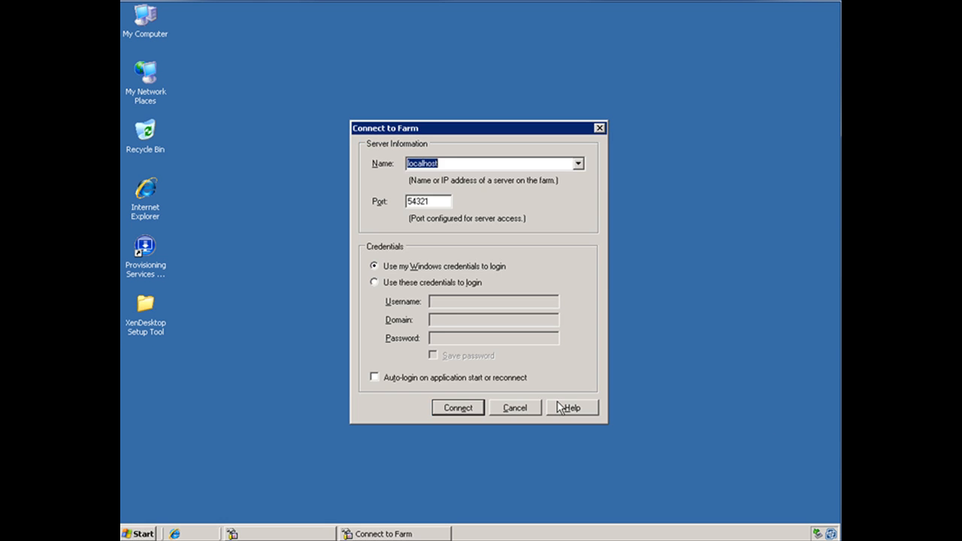
{"action": "left_click", "coordinate": [457, 407]}
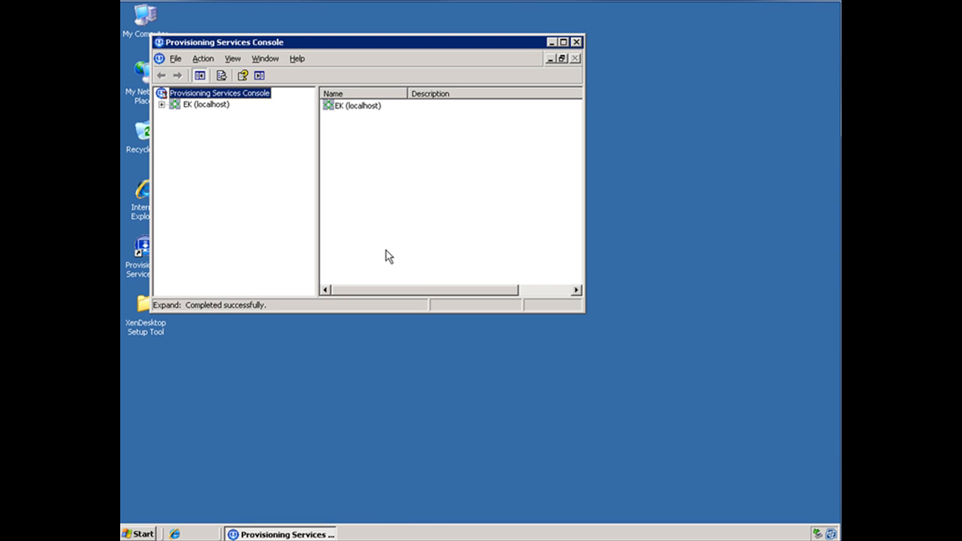
{"action": "left_click", "coordinate": [162, 104]}
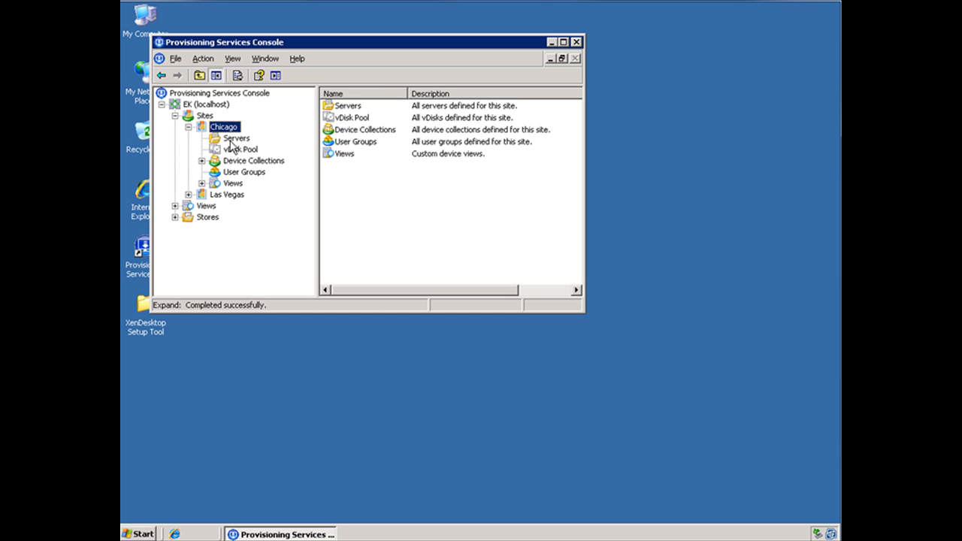
{"action": "left_click", "coordinate": [253, 160]}
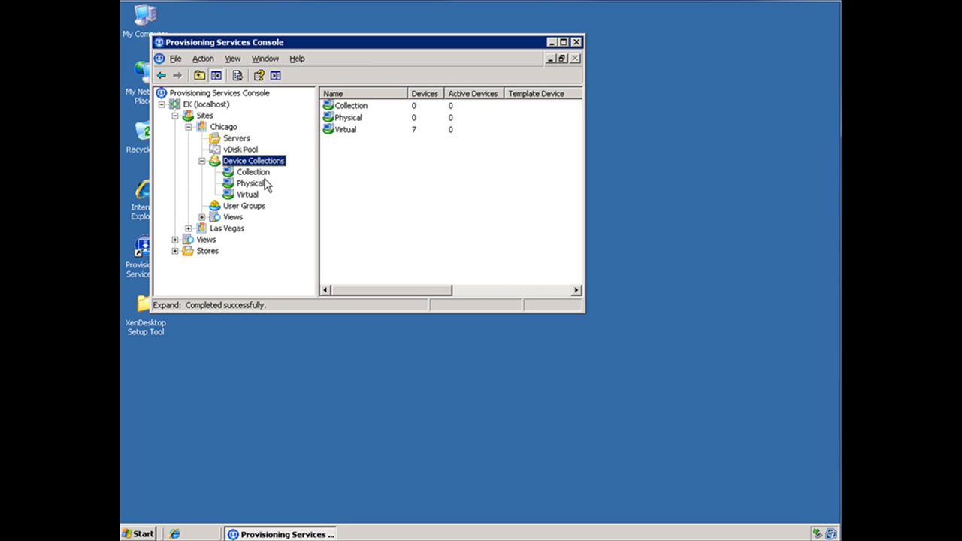
{"action": "left_click", "coordinate": [247, 194]}
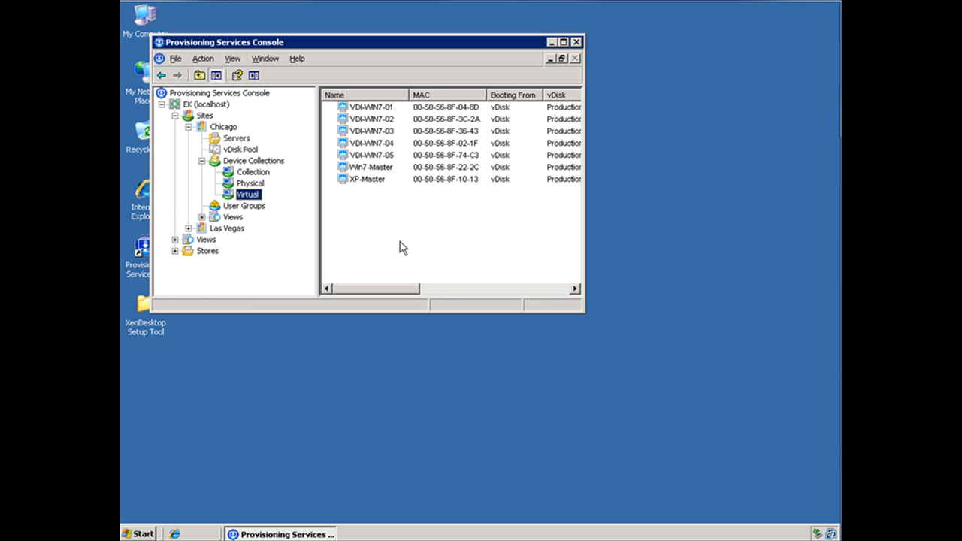
- Check VDI-WIN7-03's properties for its assigned vDisk, Production\Windows7V1
{"action": "right_click", "coordinate": [371, 130]}
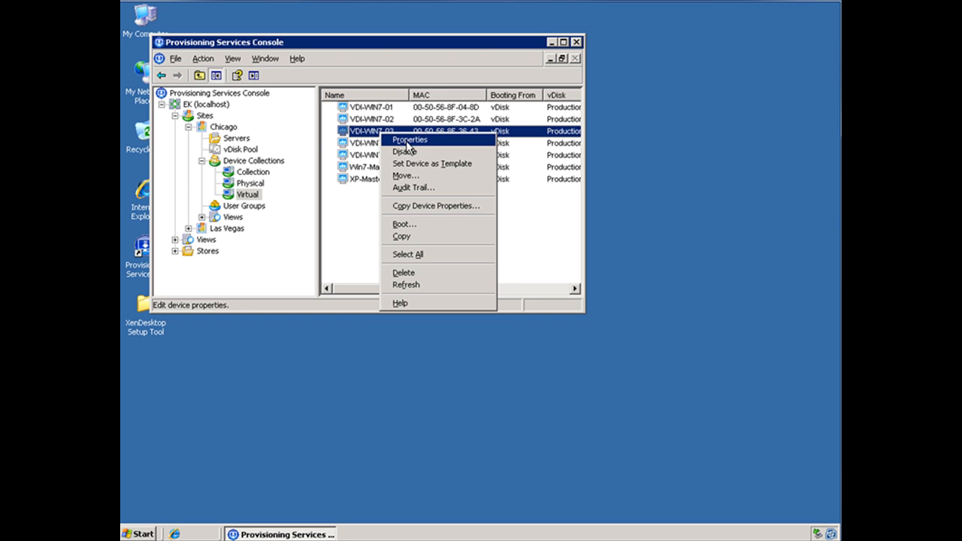
{"action": "left_click", "coordinate": [409, 140]}
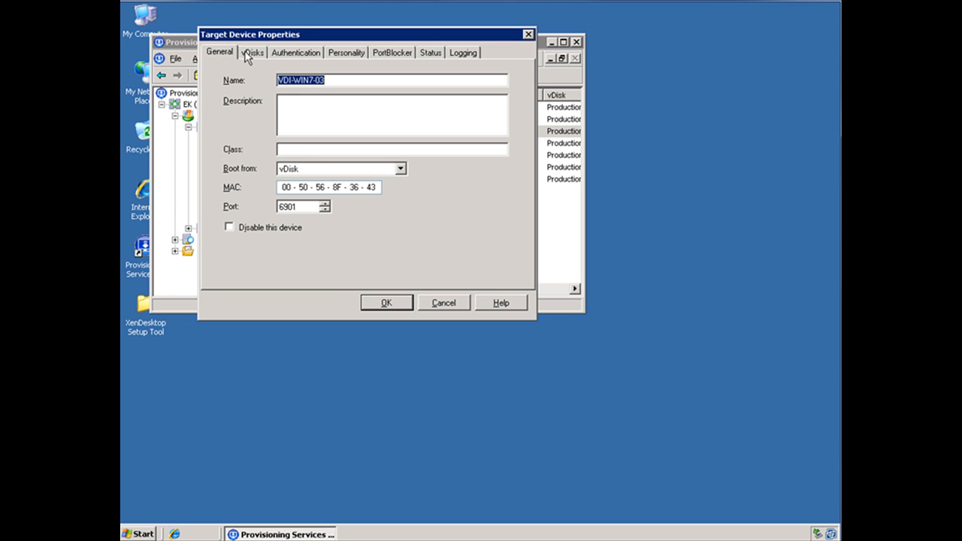
{"action": "left_click", "coordinate": [251, 51]}
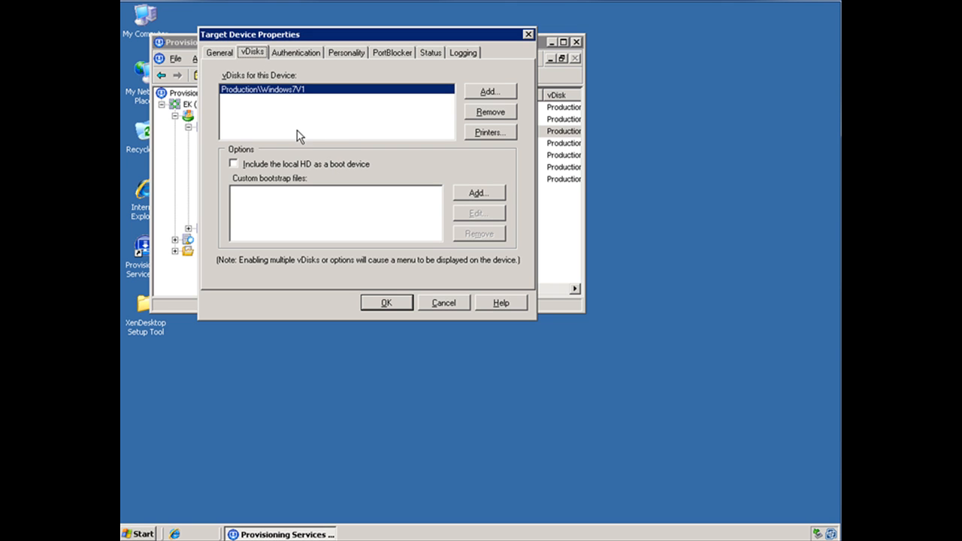
{"action": "mouse_move", "coordinate": [447, 331]}
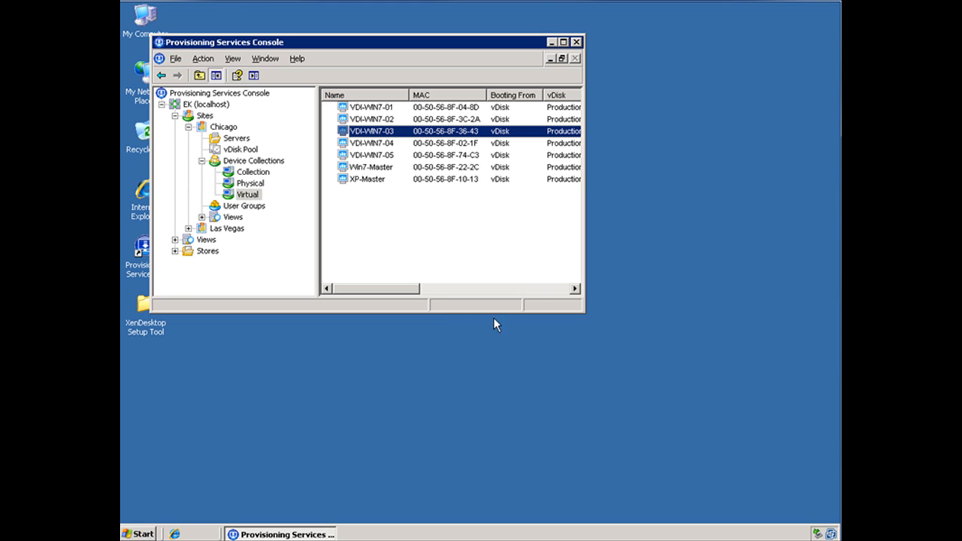
{"action": "mouse_move", "coordinate": [547, 336]}
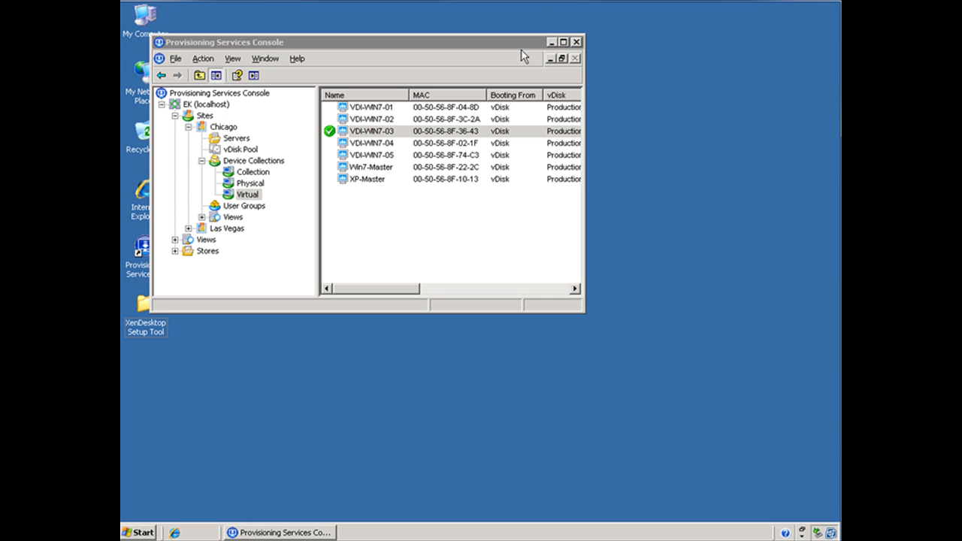
{"action": "mouse_move", "coordinate": [571, 9]}
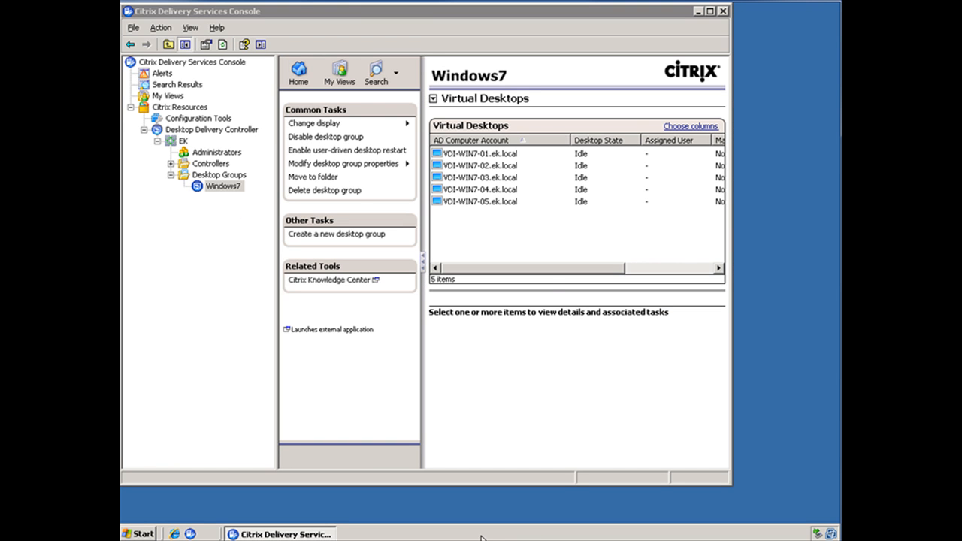
{"action": "mouse_move", "coordinate": [603, 152]}
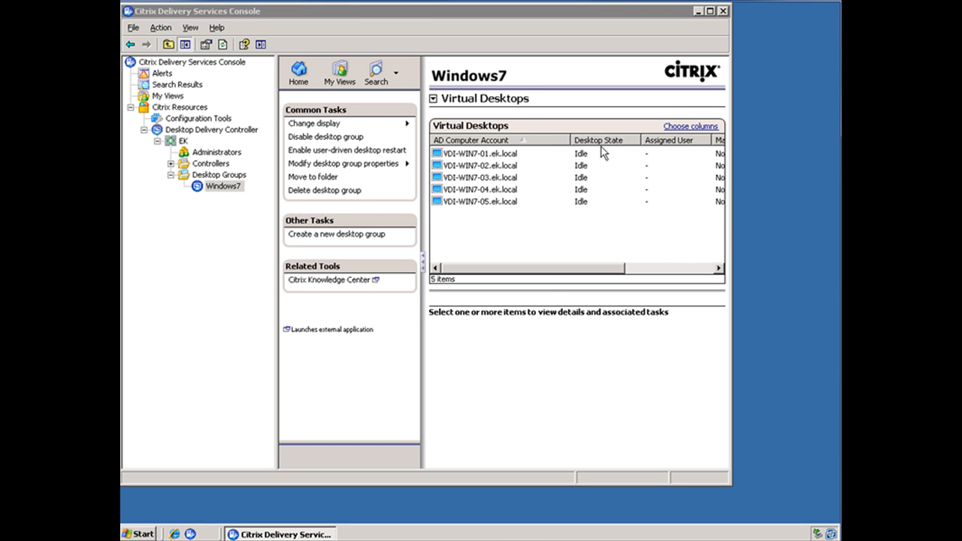
{"action": "mouse_move", "coordinate": [571, 13]}
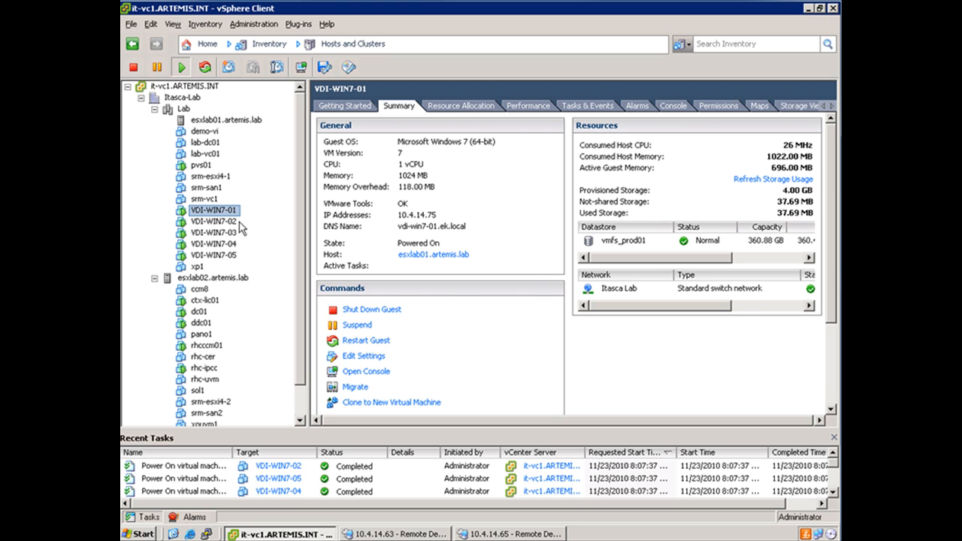
{"action": "mouse_move", "coordinate": [261, 231]}
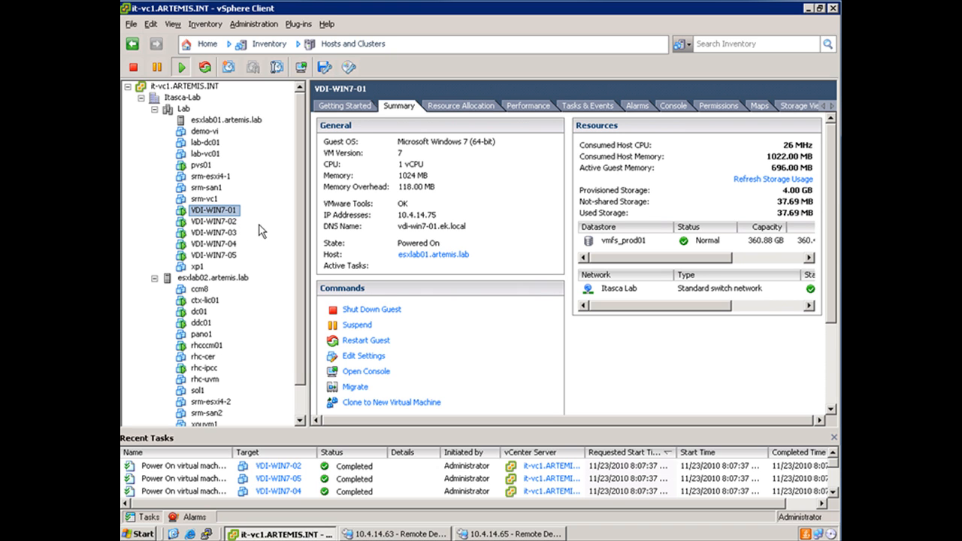
{"action": "mouse_move", "coordinate": [235, 218]}
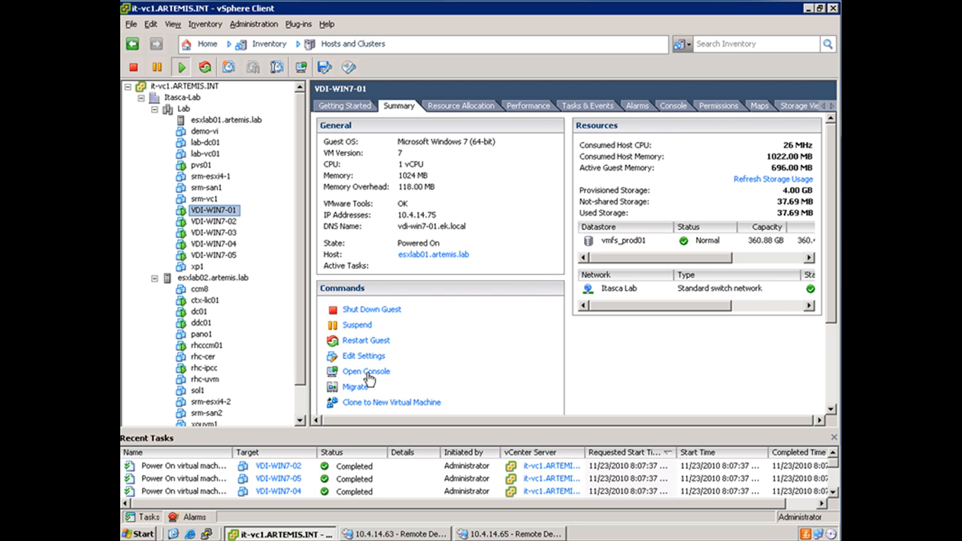
{"action": "left_click", "coordinate": [366, 370]}
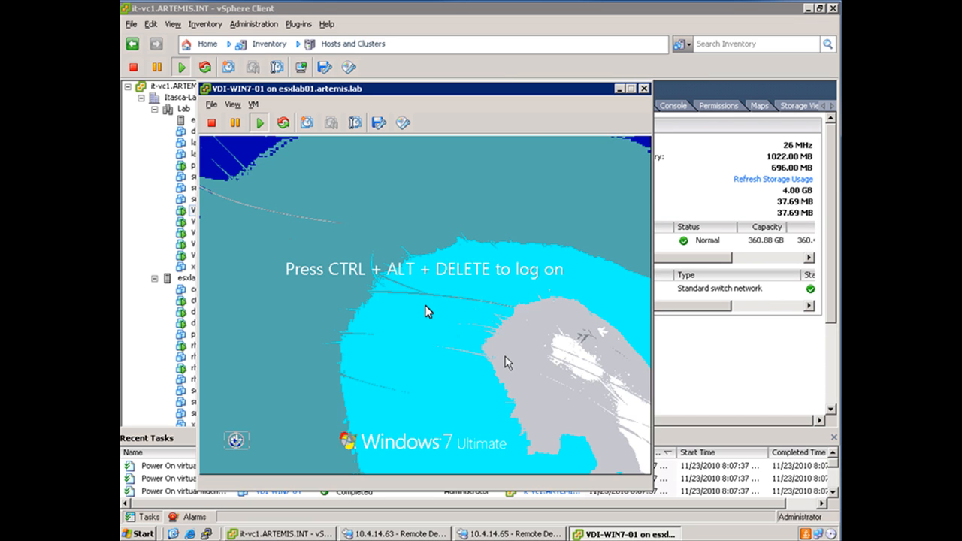
{"action": "left_click", "coordinate": [253, 104]}
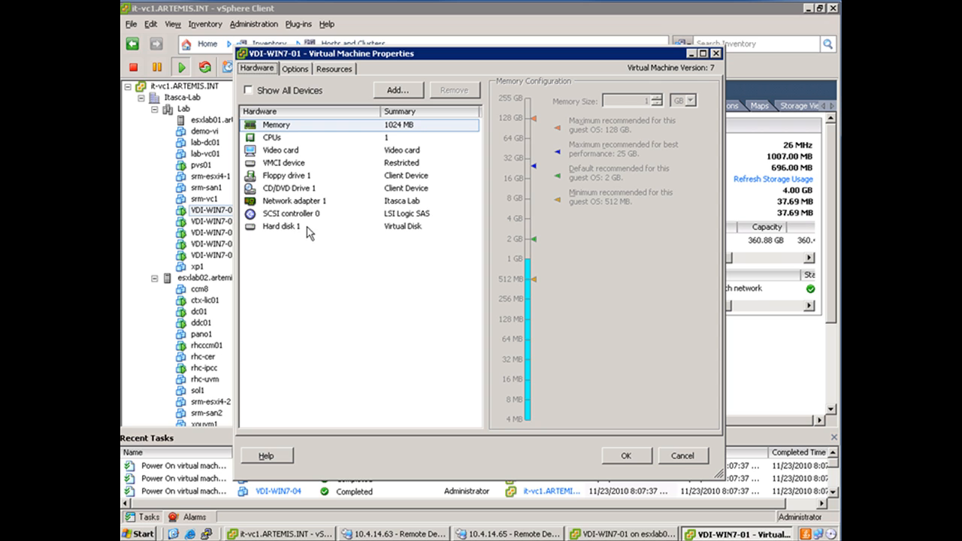
{"action": "mouse_move", "coordinate": [319, 236]}
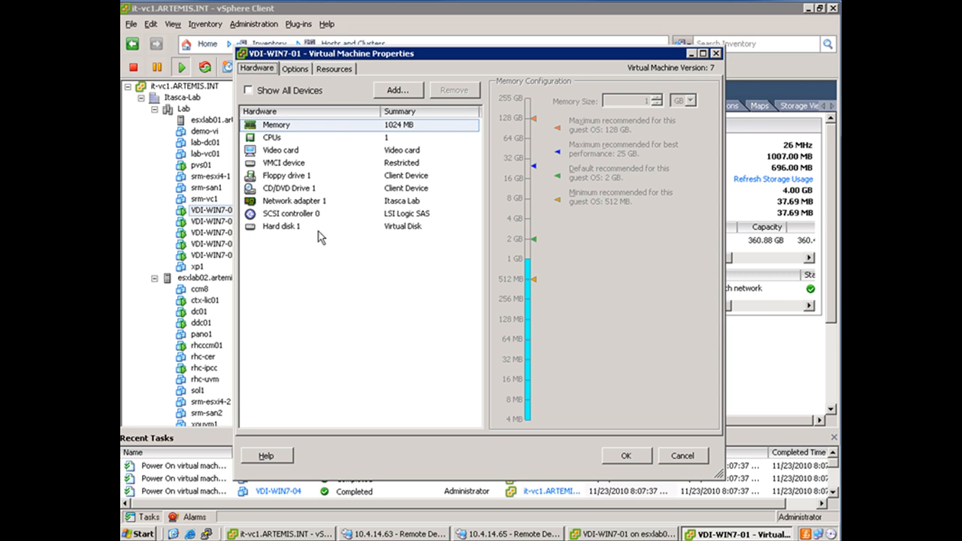
{"action": "left_click", "coordinate": [281, 226]}
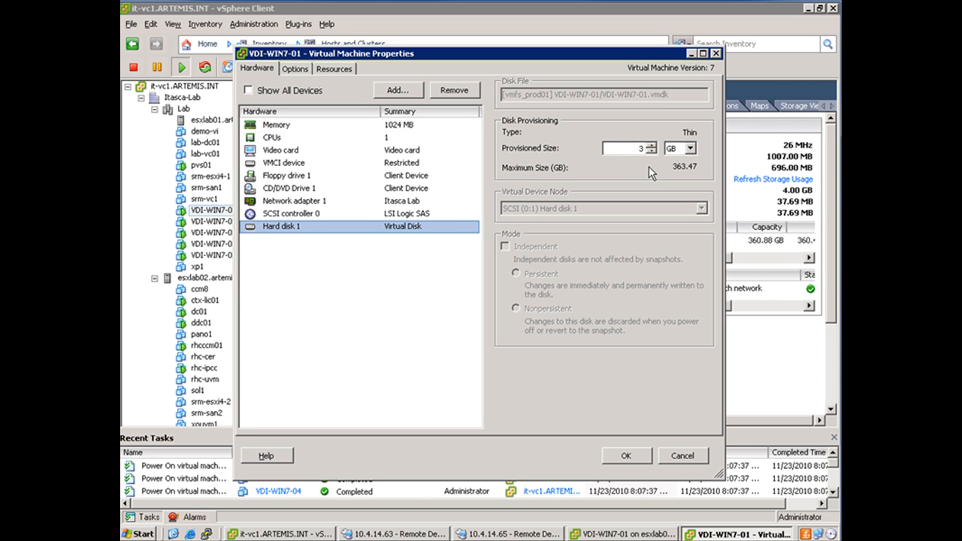
{"action": "mouse_move", "coordinate": [676, 456]}
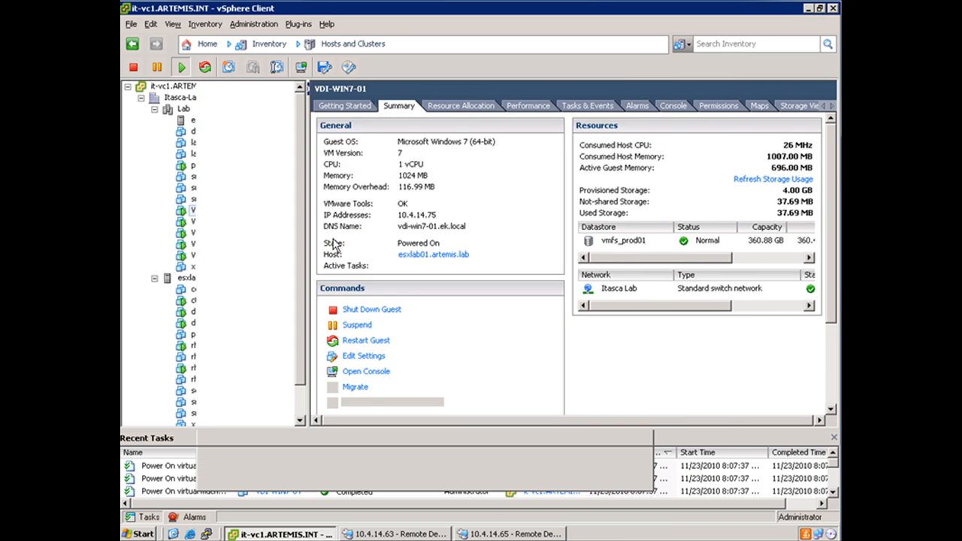
- Open VDI-WIN7-03's console and its Edit Settings, showing the 3 GB thin disk
{"action": "left_click", "coordinate": [213, 232]}
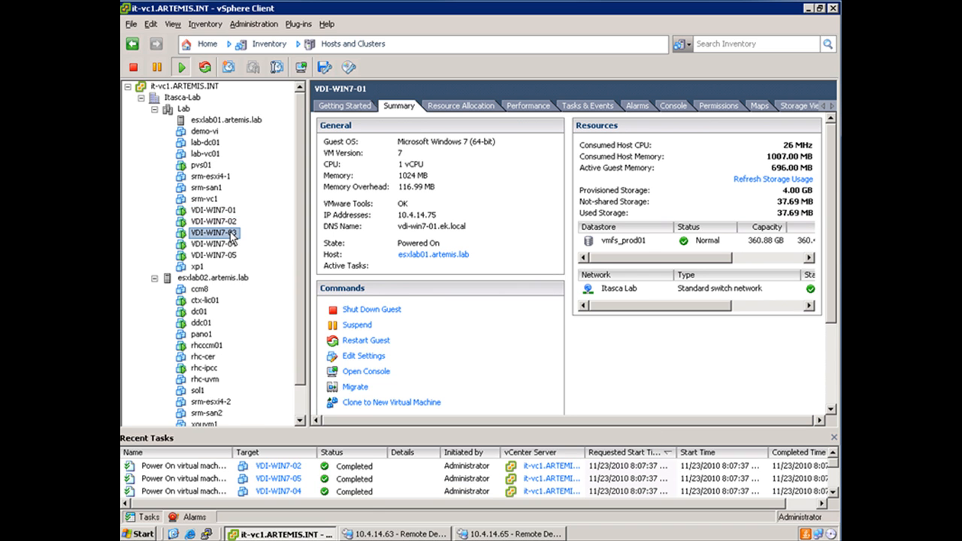
{"action": "right_click", "coordinate": [214, 233]}
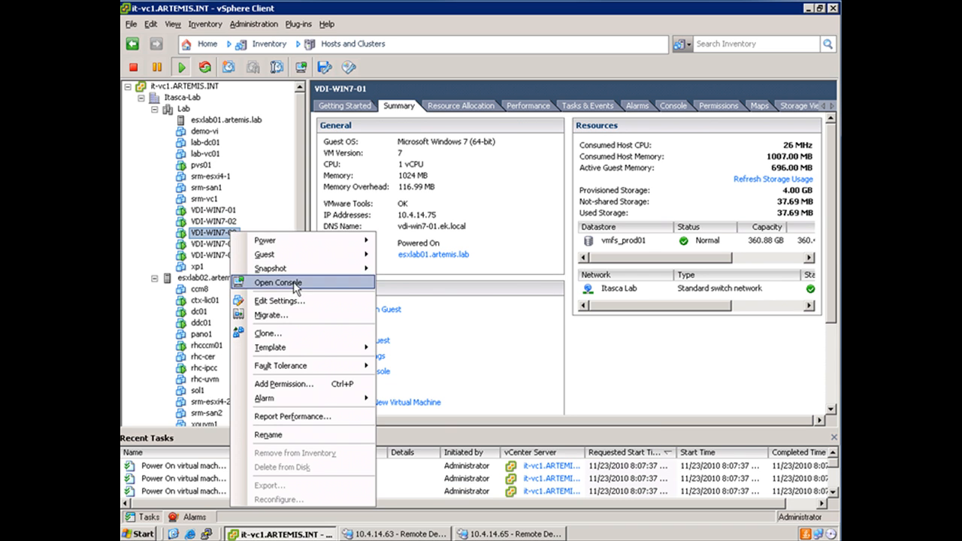
{"action": "left_click", "coordinate": [277, 282]}
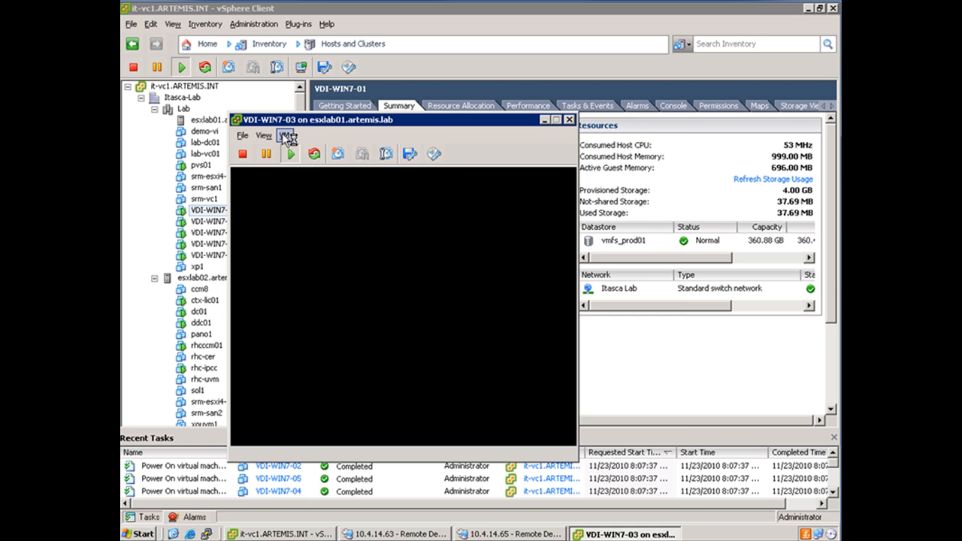
{"action": "left_click", "coordinate": [284, 135]}
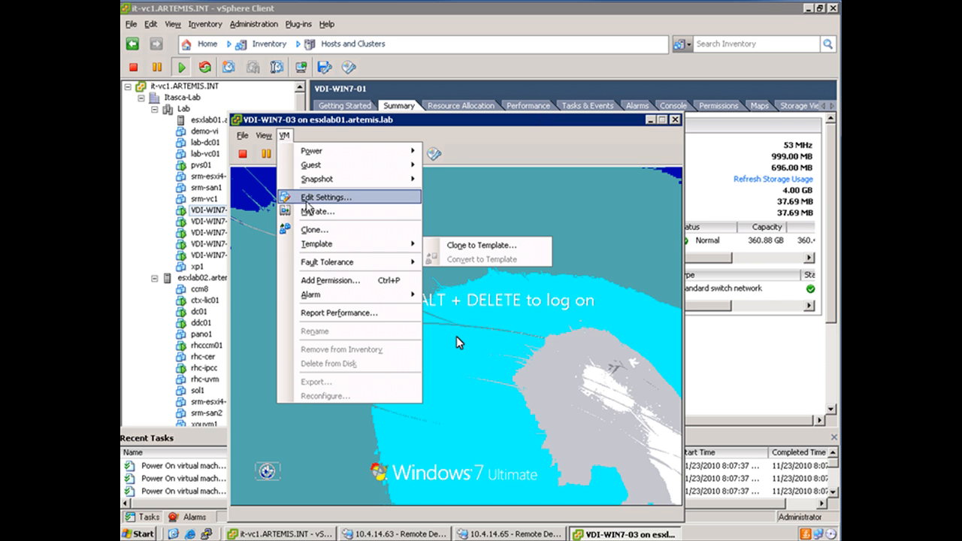
{"action": "left_click", "coordinate": [325, 196]}
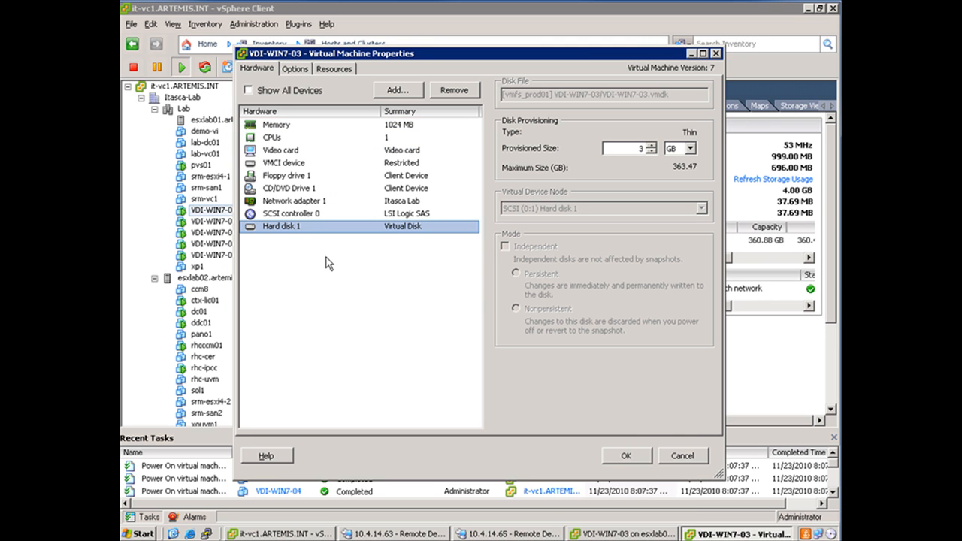